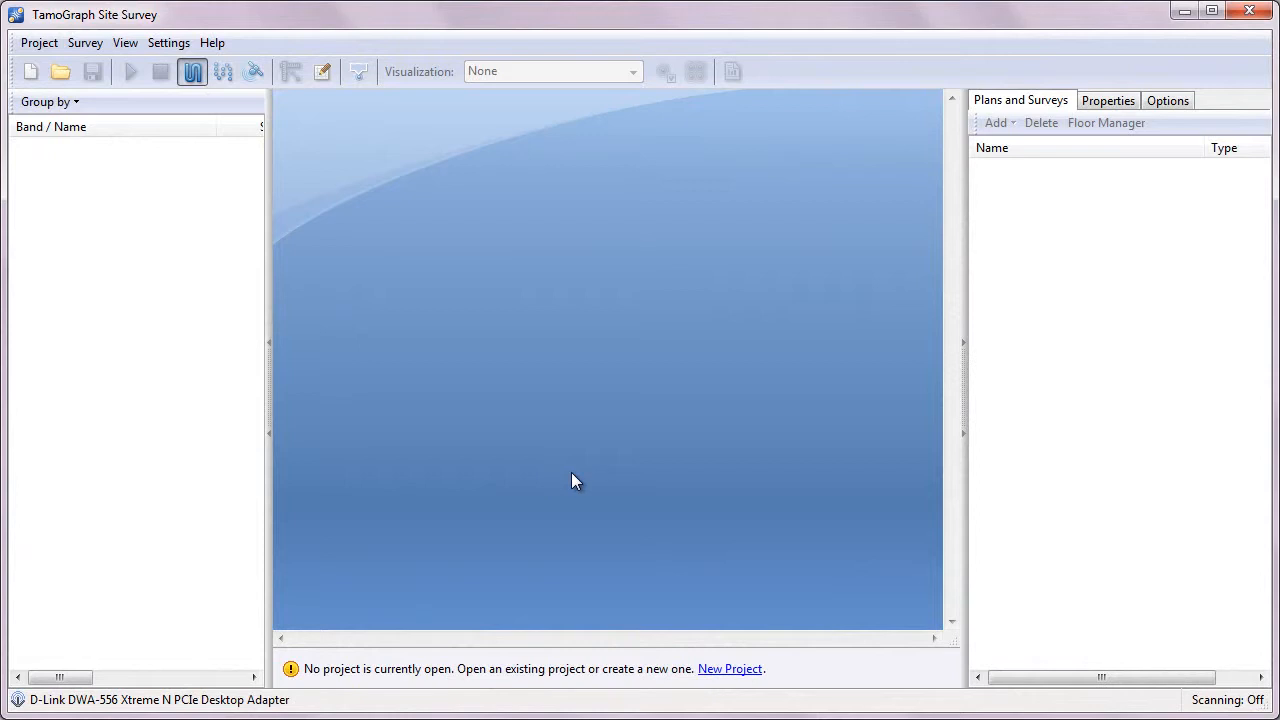
Create a new project named 'Predictive Test 1' with the default channel scan settings.
click(728, 668)
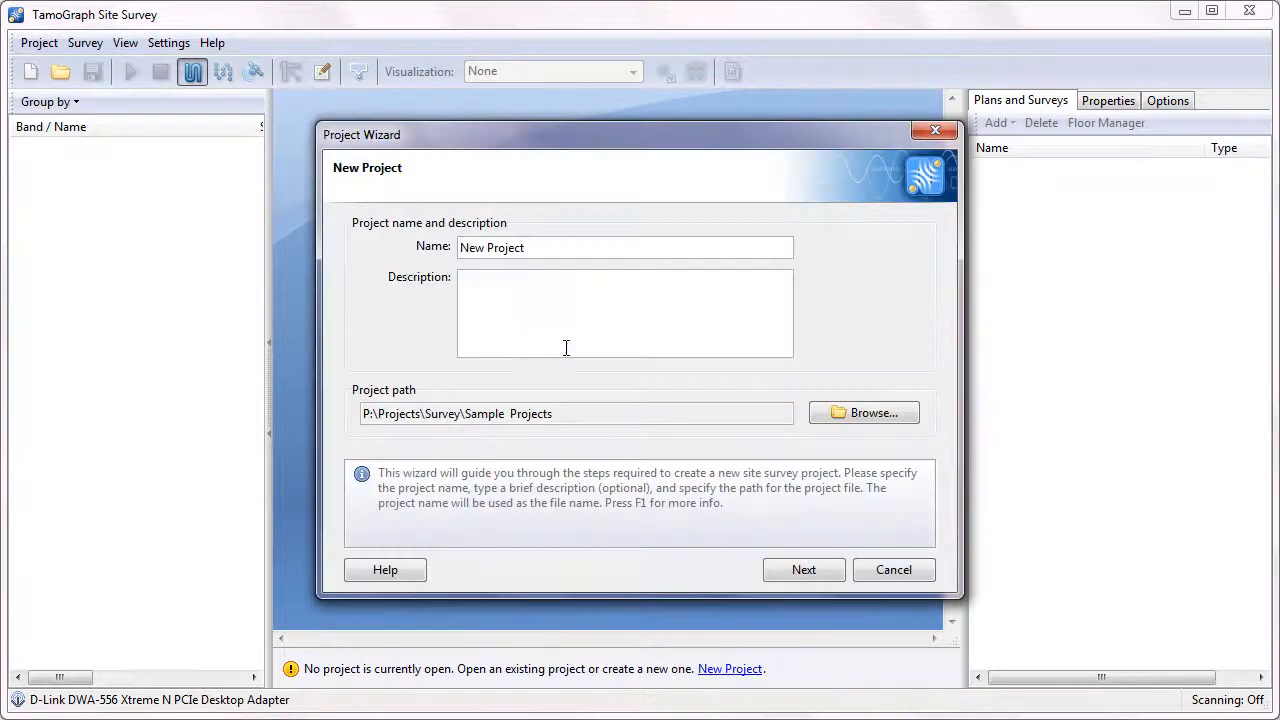
text(Predictive Test 1)
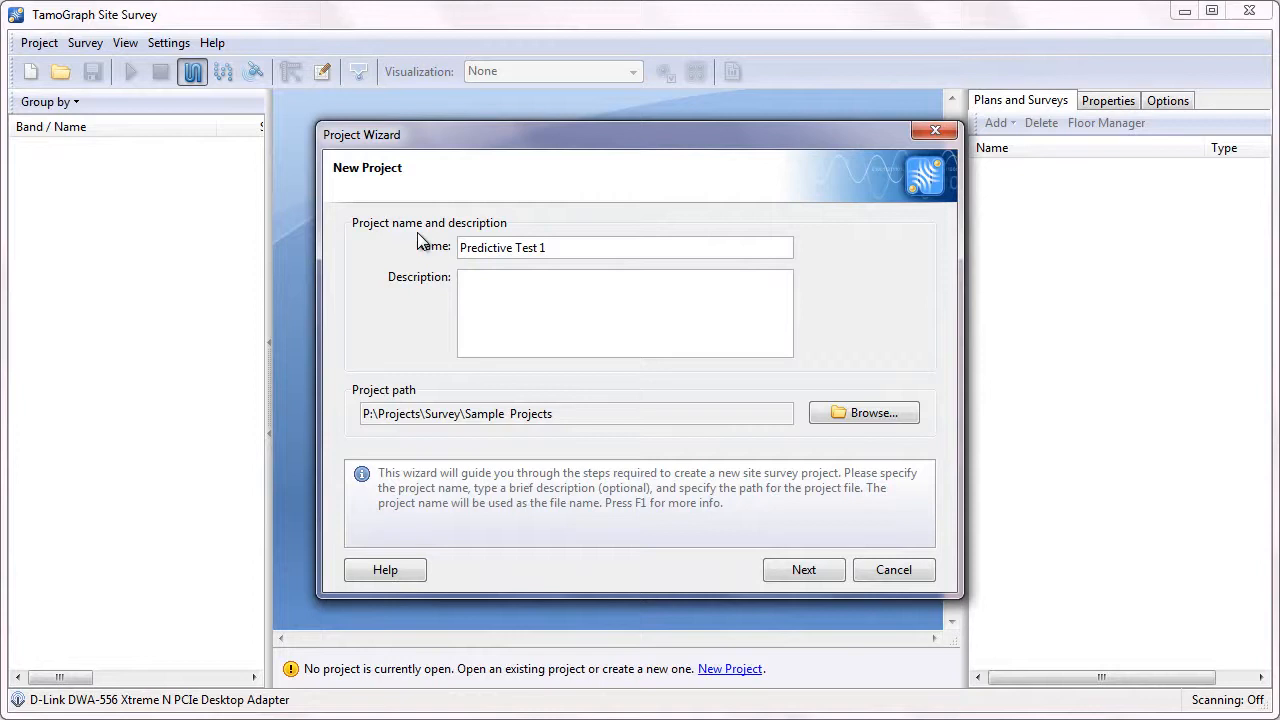
click(804, 568)
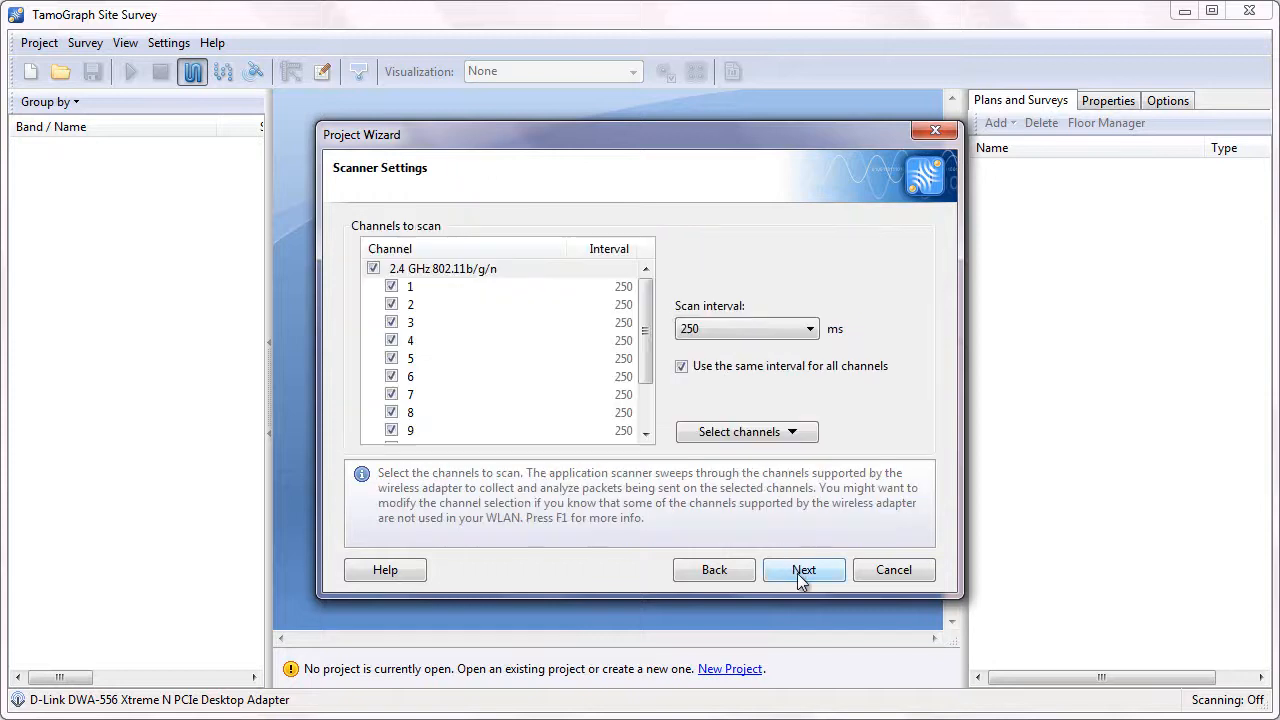
click(804, 568)
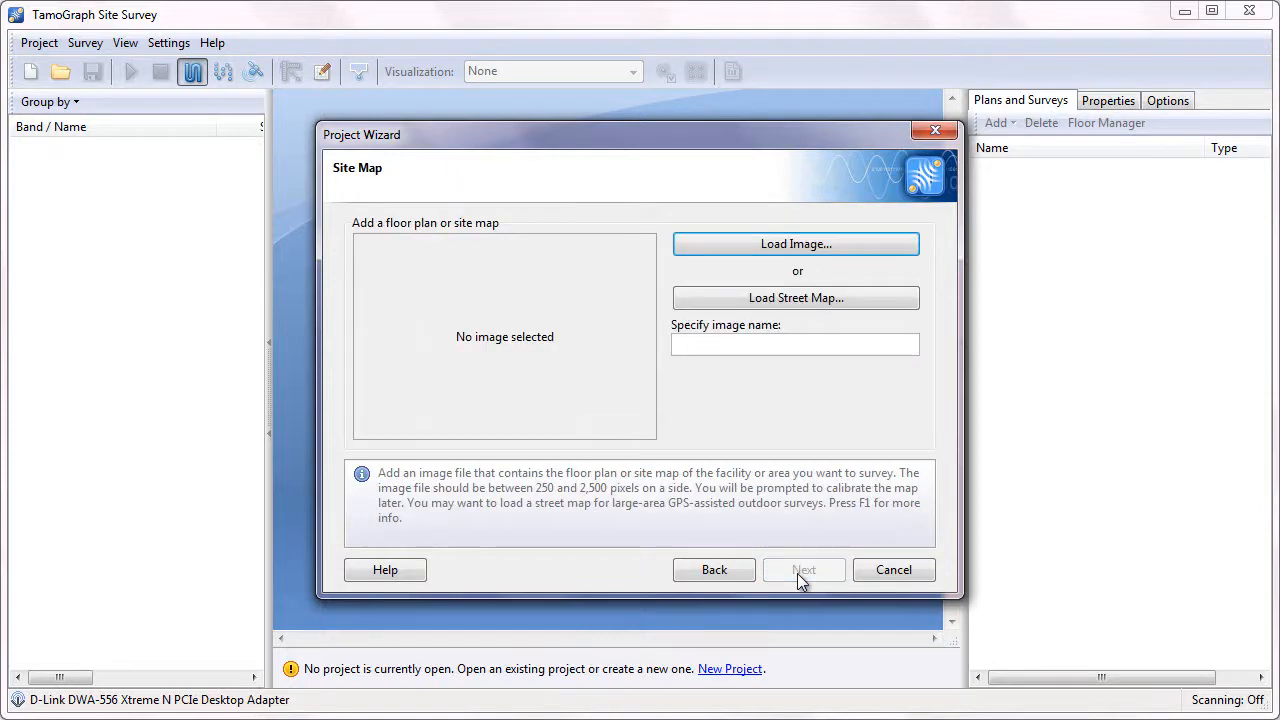
Load the office floor plan image 'predictive 1' and finish the new project wizard.
click(796, 244)
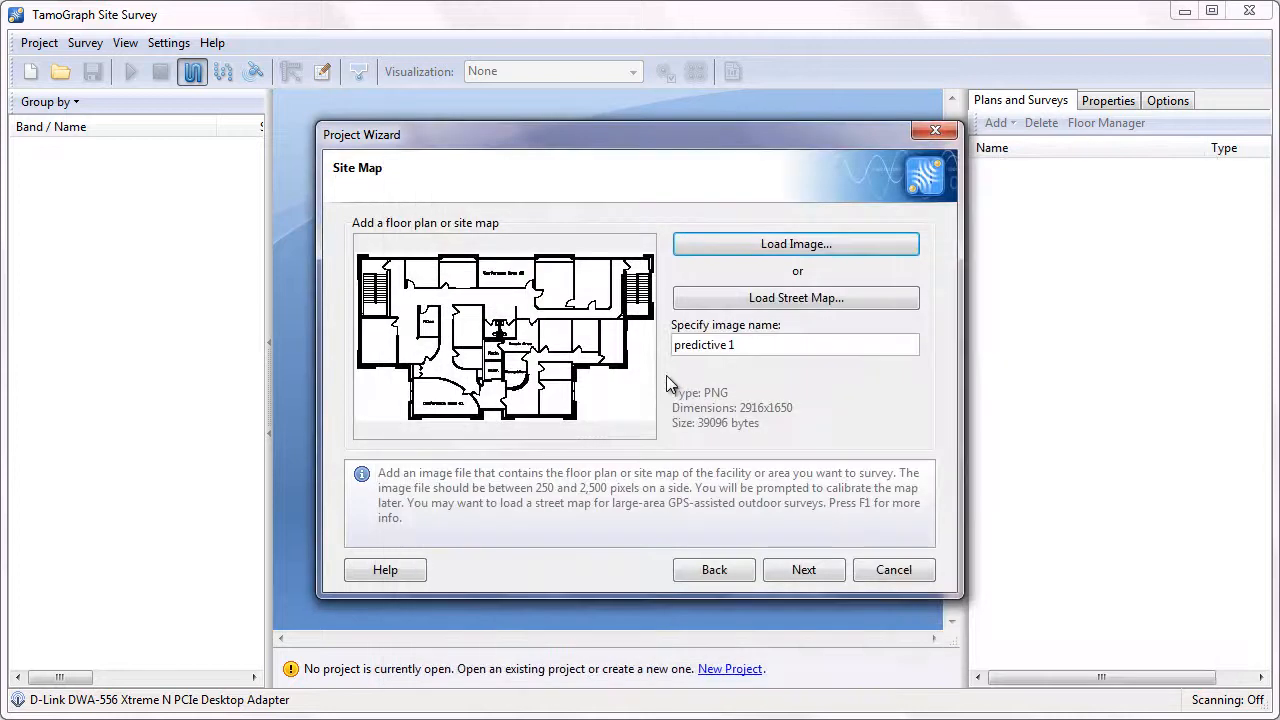
click(804, 568)
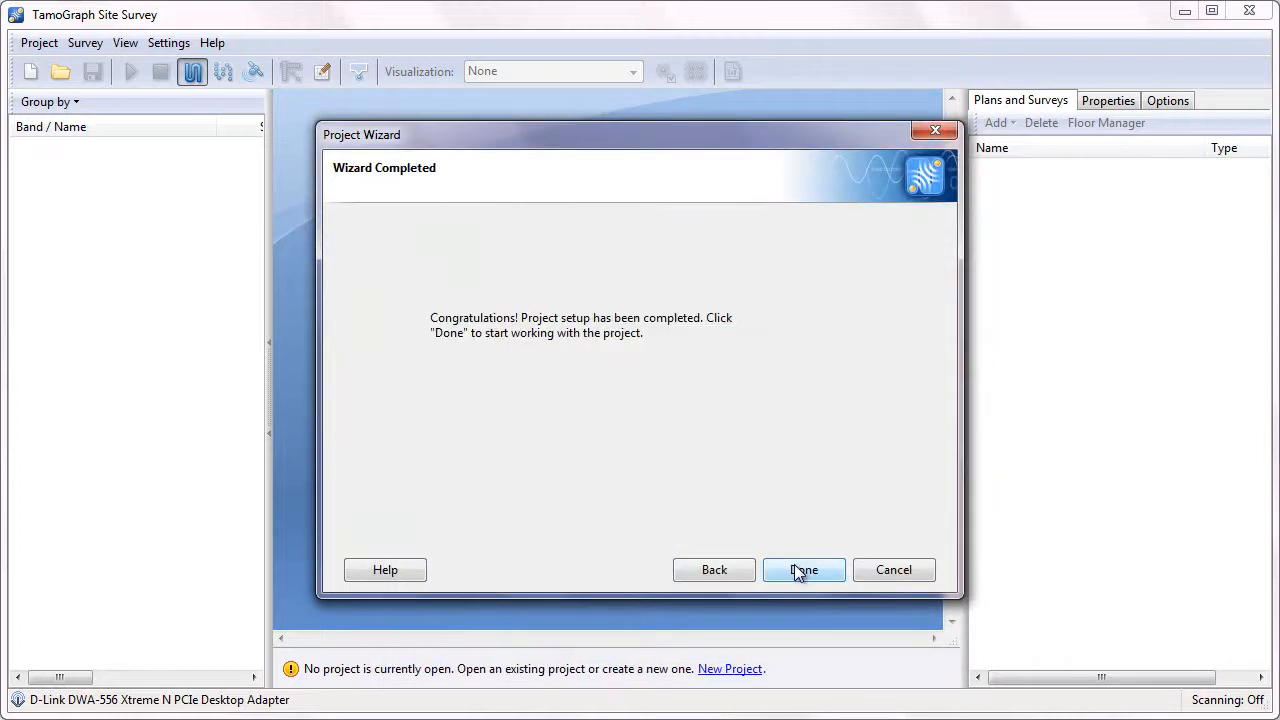
click(804, 568)
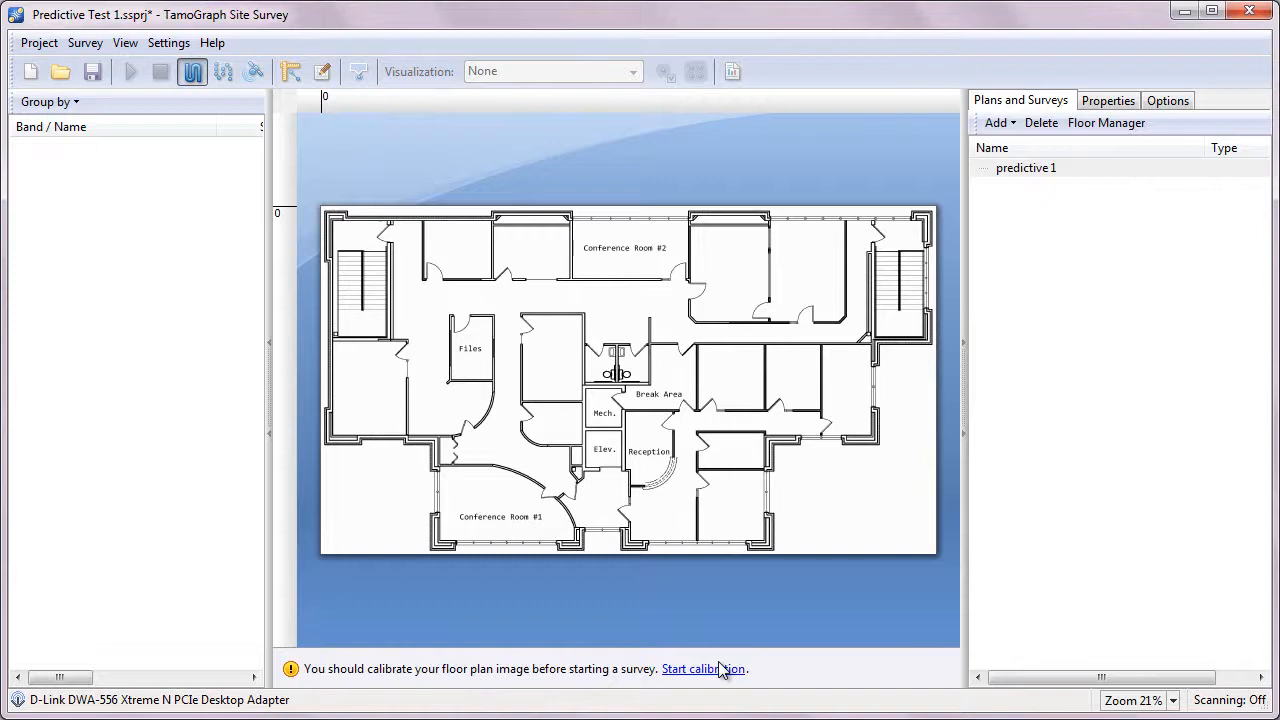
Calibrate the floor plan by marking a known horizontal distance of 32 m and applying it.
click(704, 668)
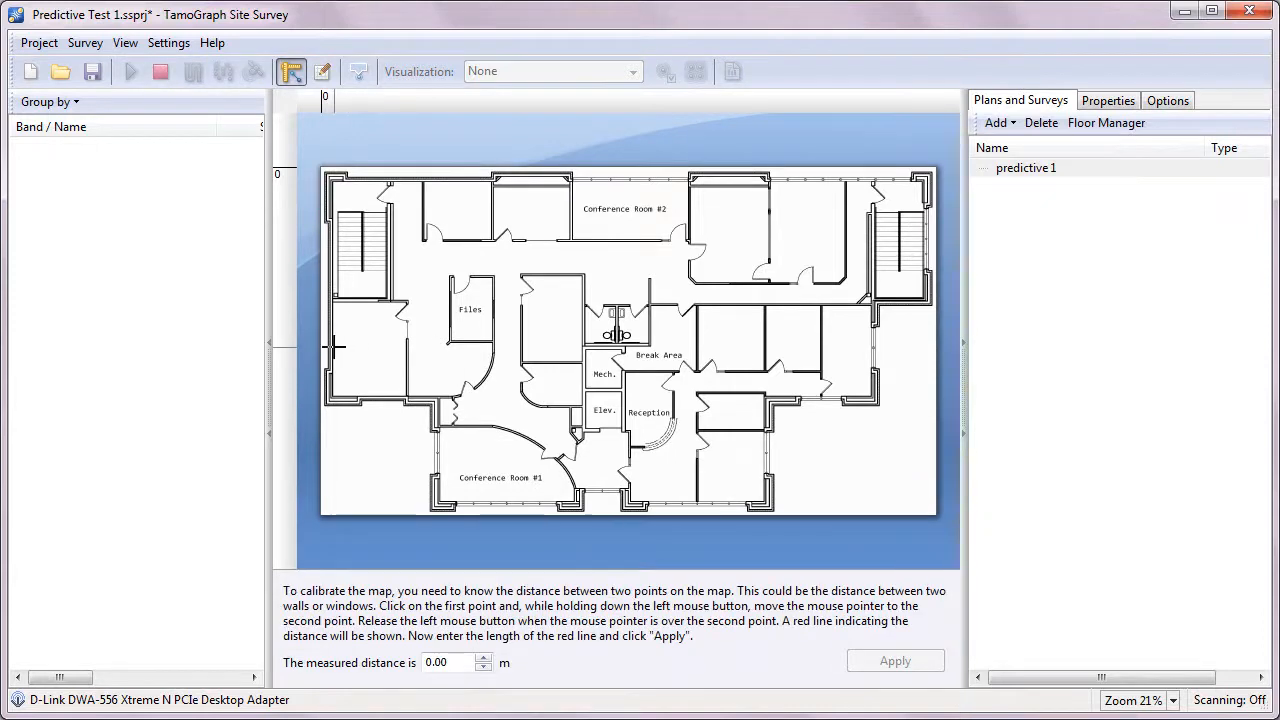
drag(330, 348, 800, 348)
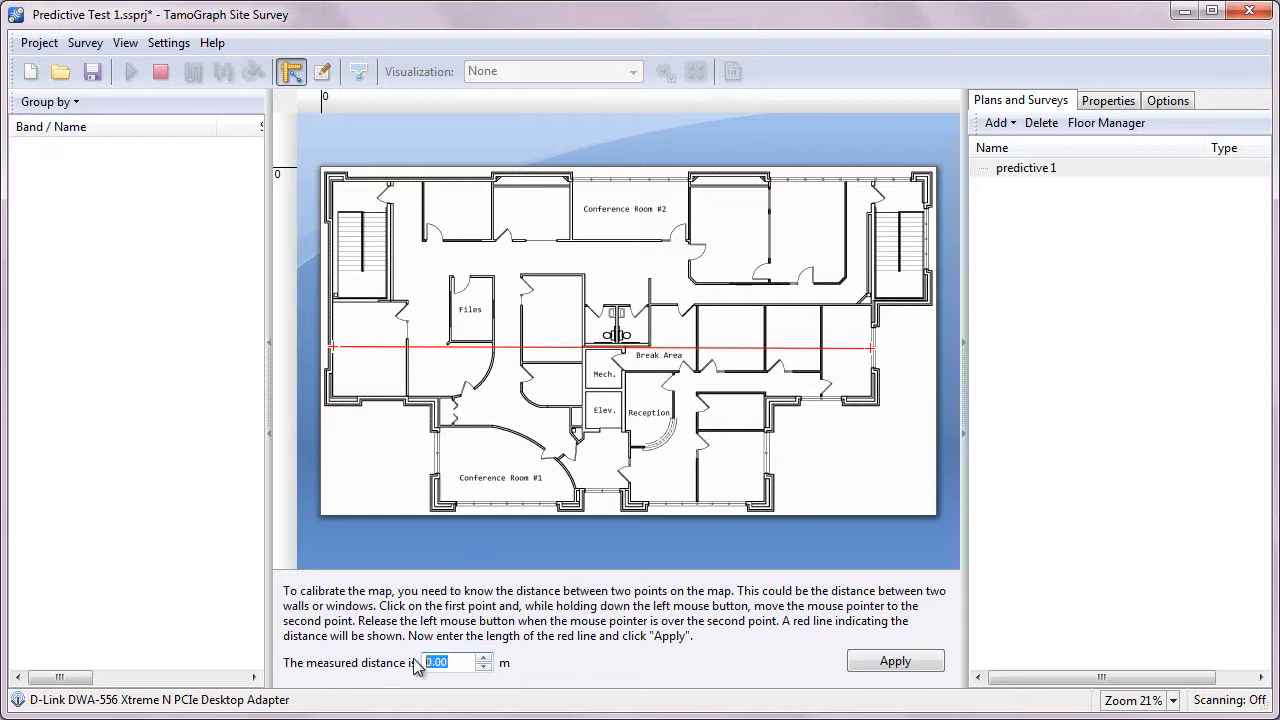
text(32.7)
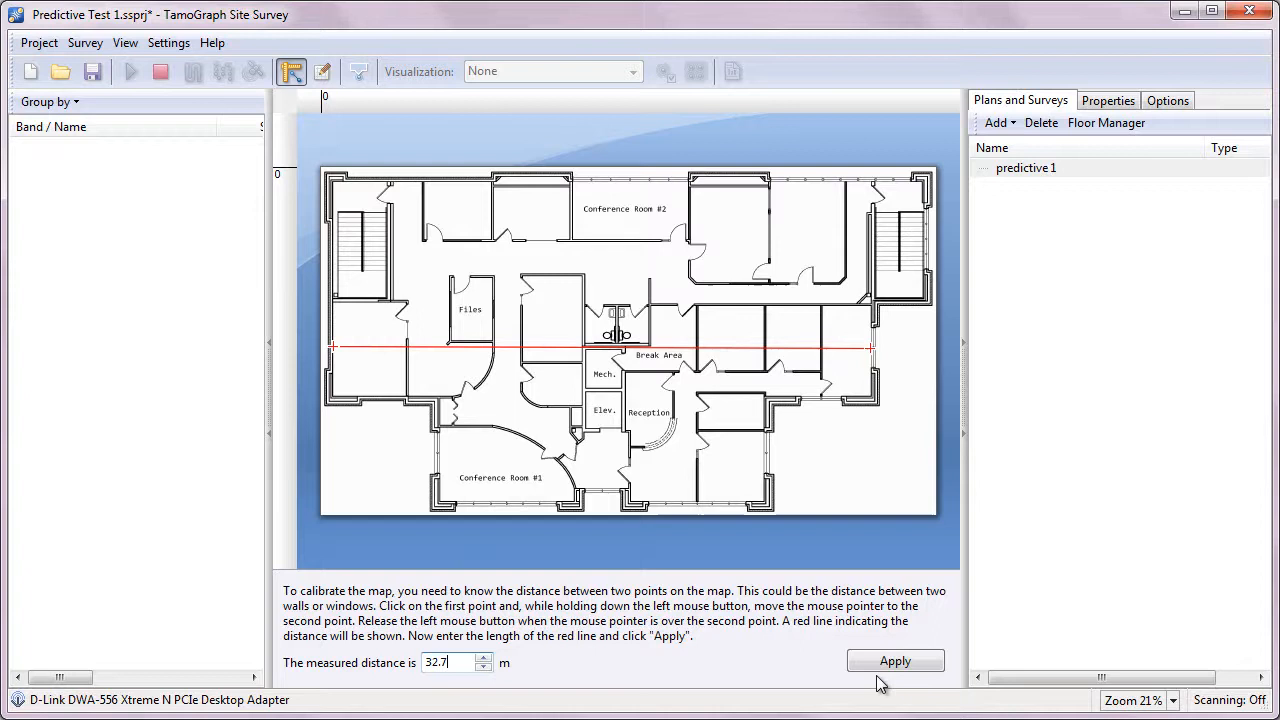
click(894, 660)
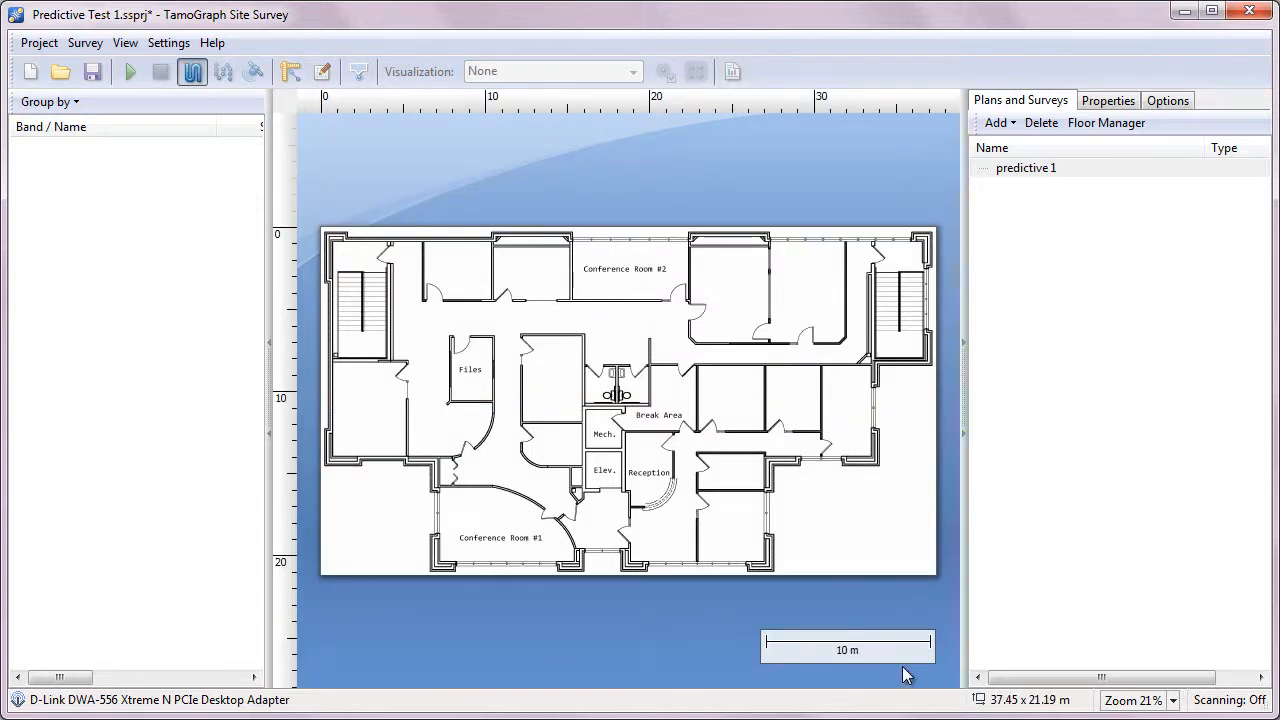
mouse_move(970, 400)
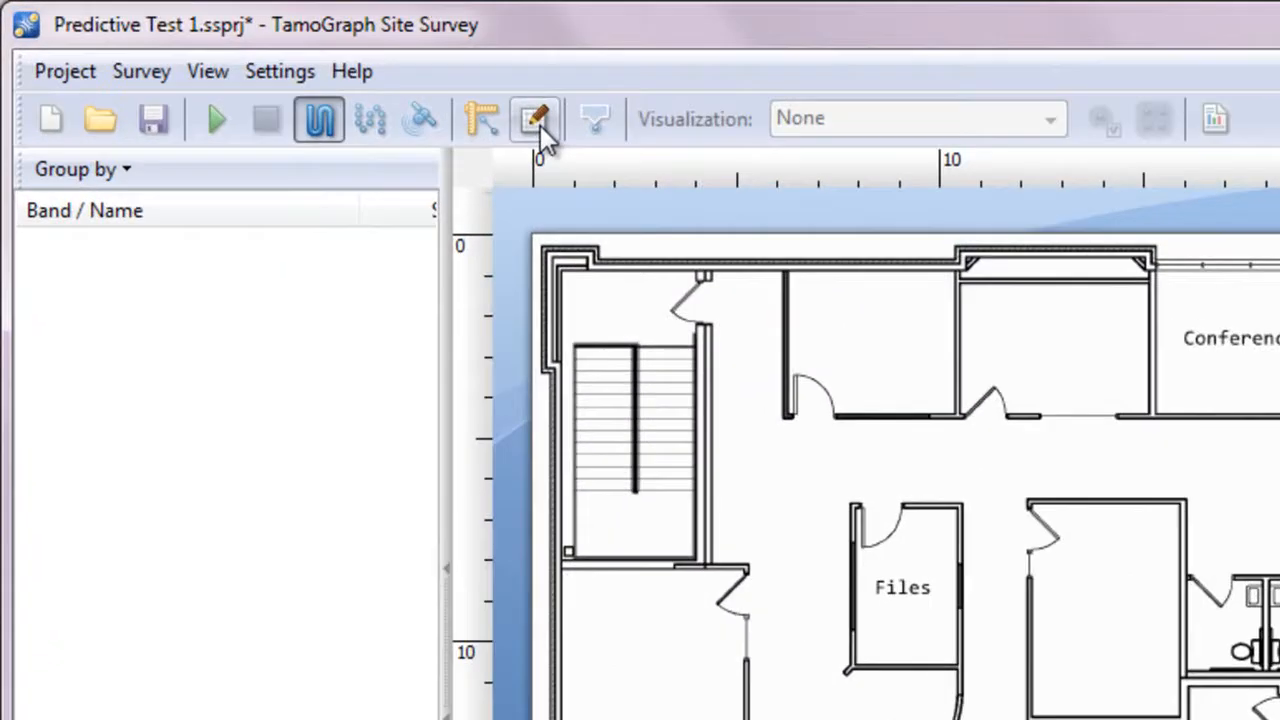
mouse_move(544, 120)
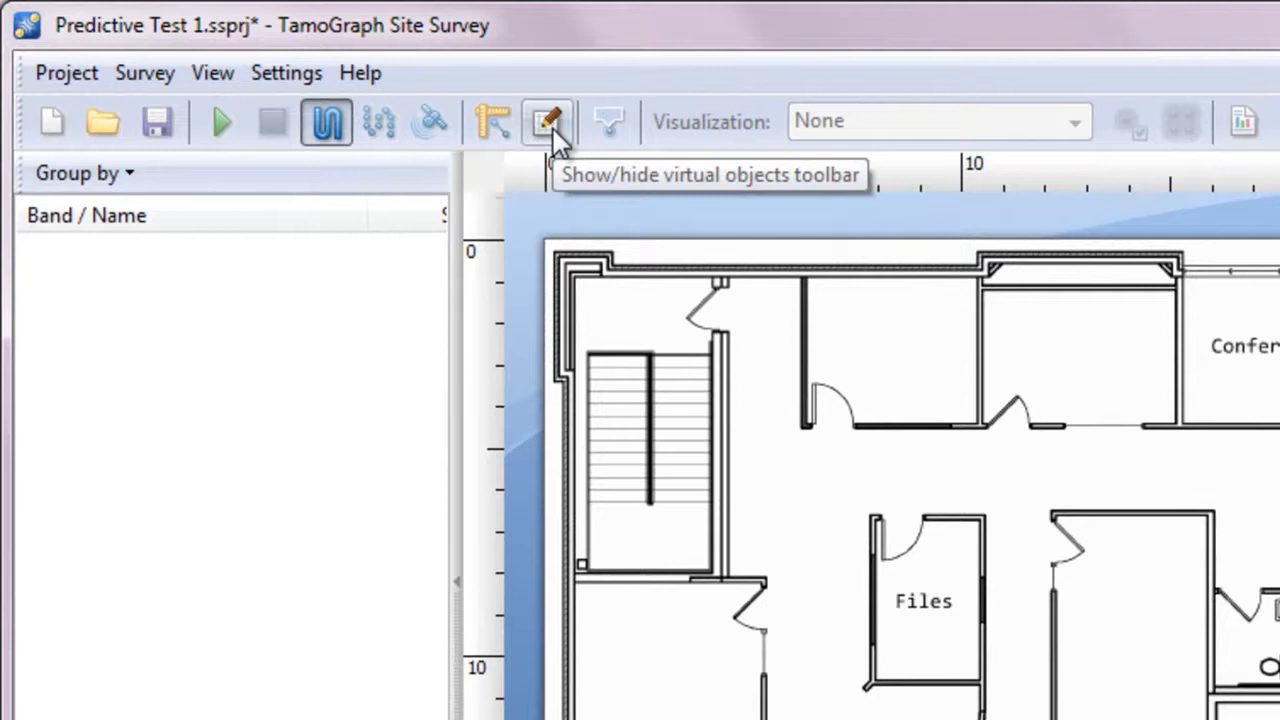
Show the virtual objects toolbar and choose Exterior Concrete Wall 69 cm (27") as wall type.
click(548, 122)
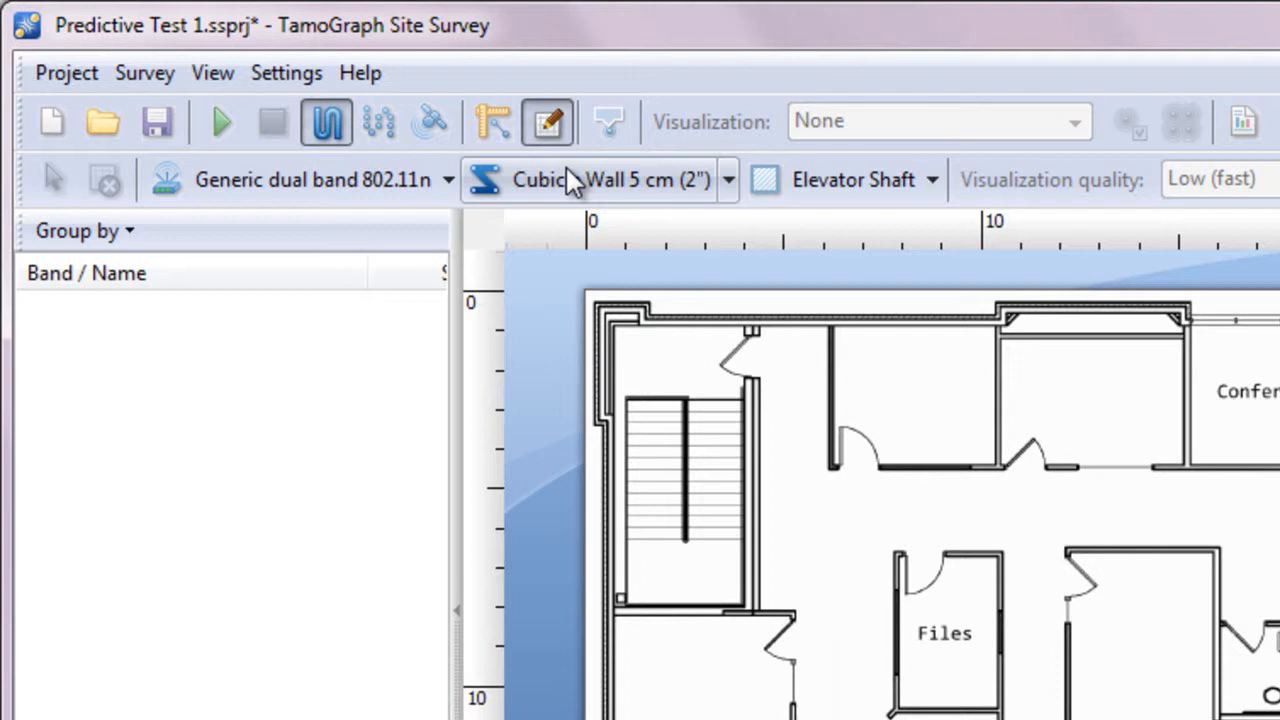
mouse_move(736, 200)
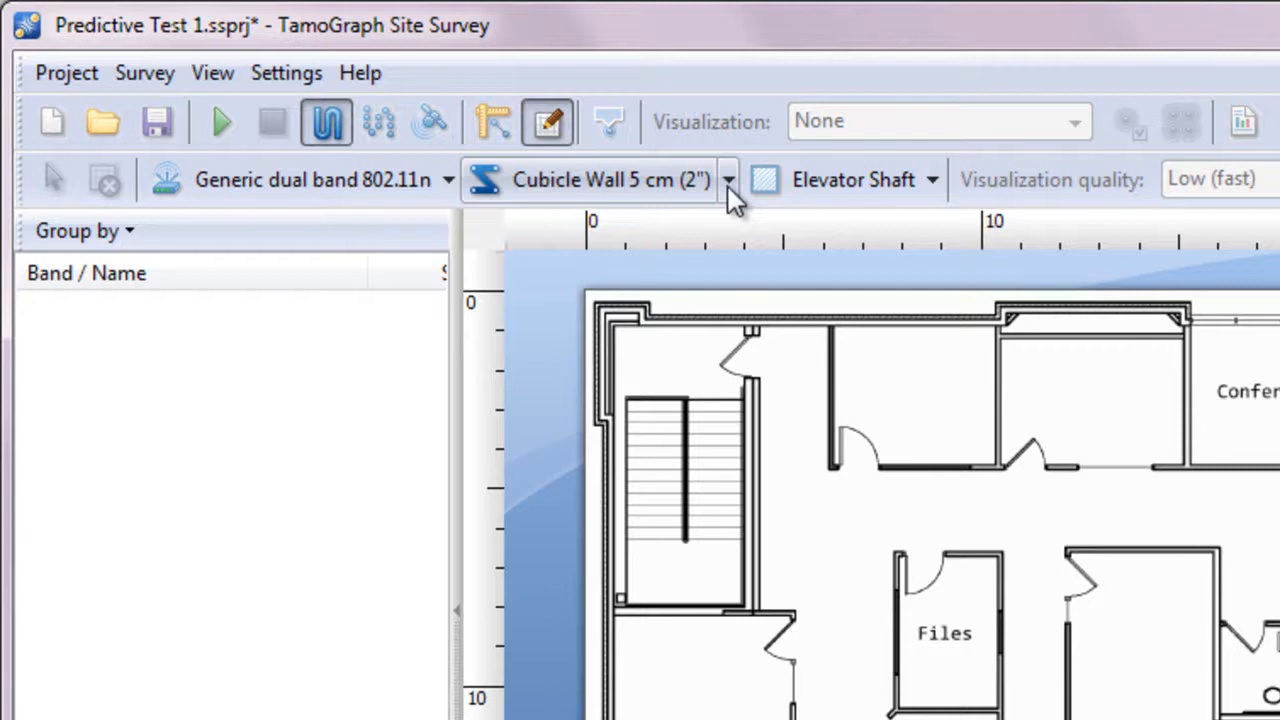
click(728, 180)
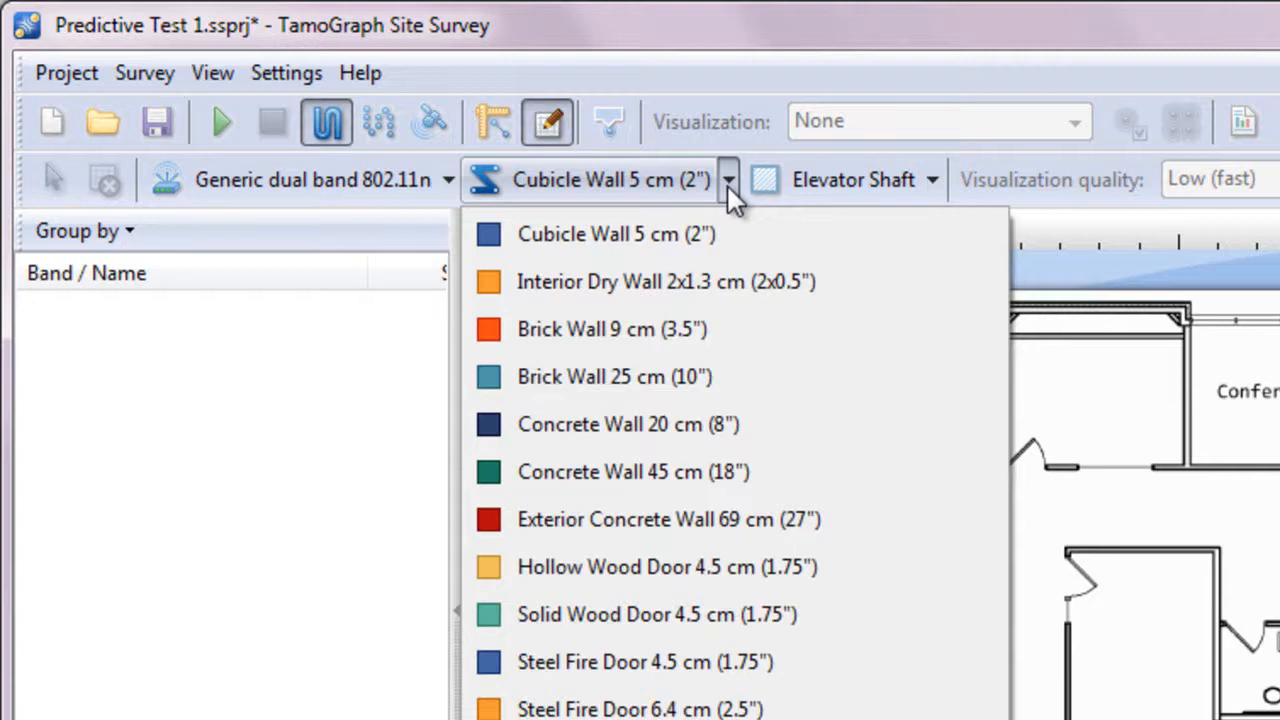
mouse_move(728, 280)
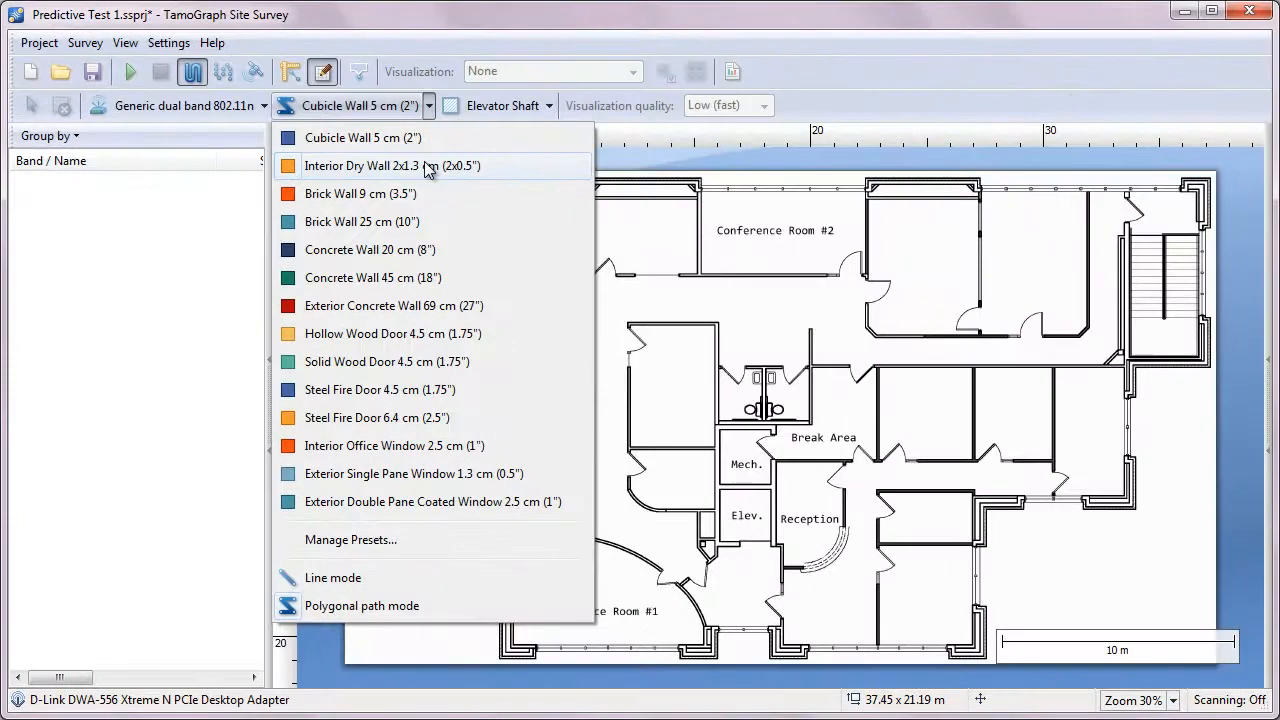
mouse_move(428, 176)
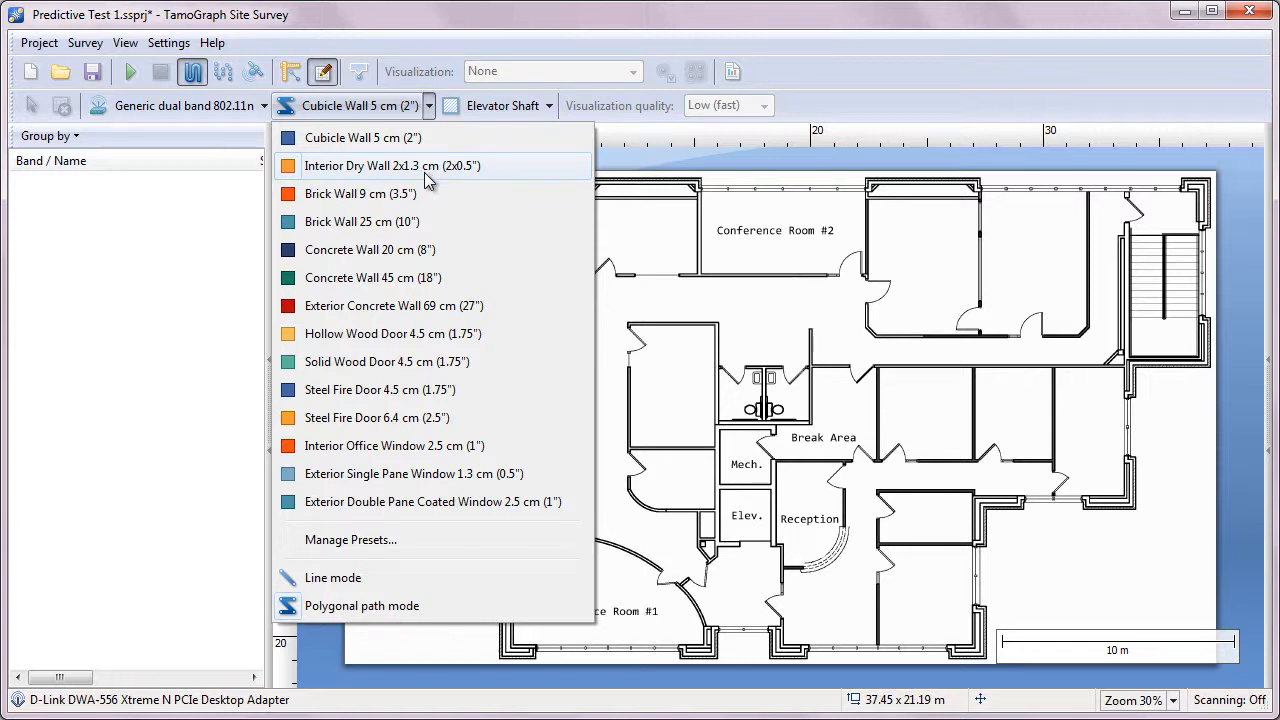
mouse_move(424, 278)
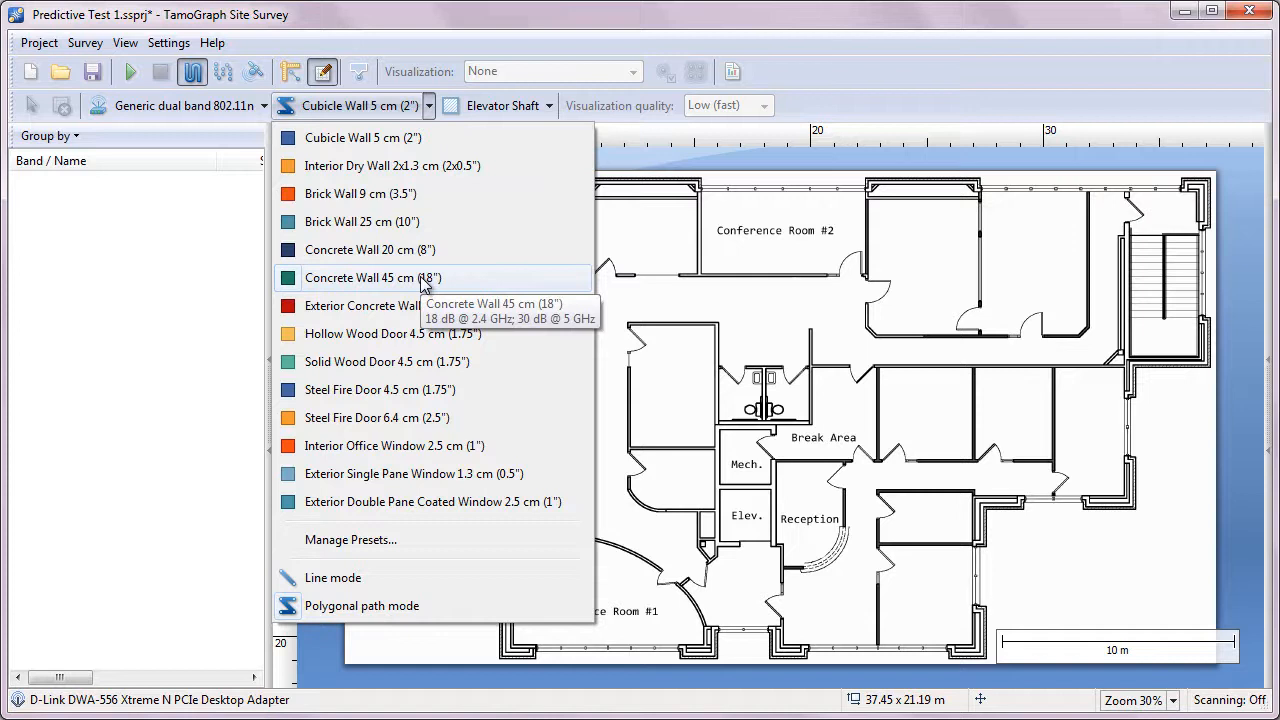
mouse_move(392, 304)
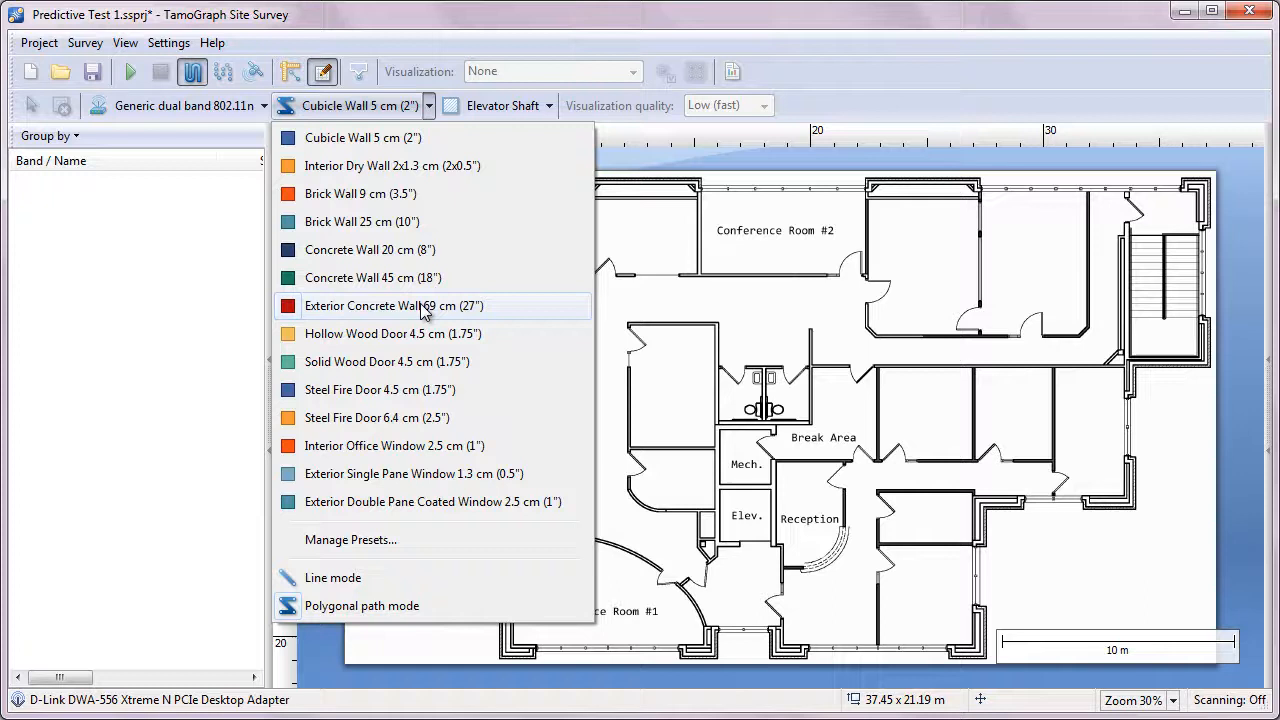
click(392, 304)
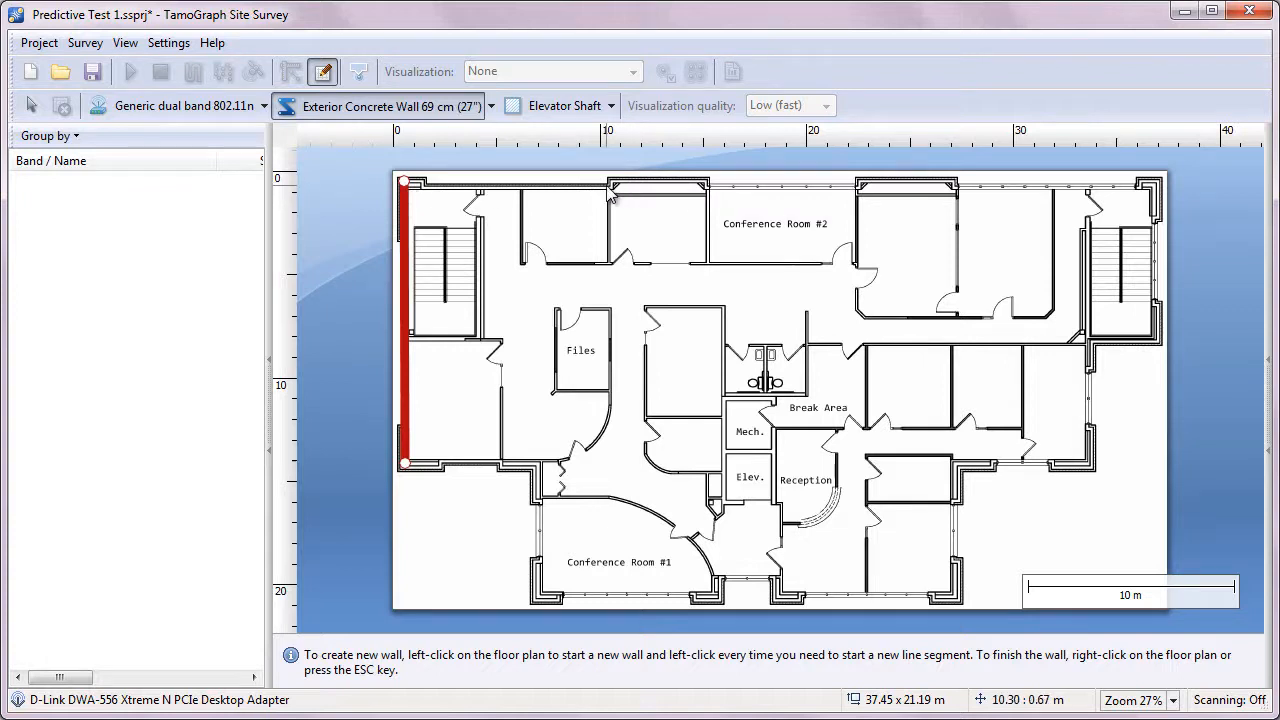
Draw exterior concrete wall segments along the top edge of the floor plan.
click(608, 182)
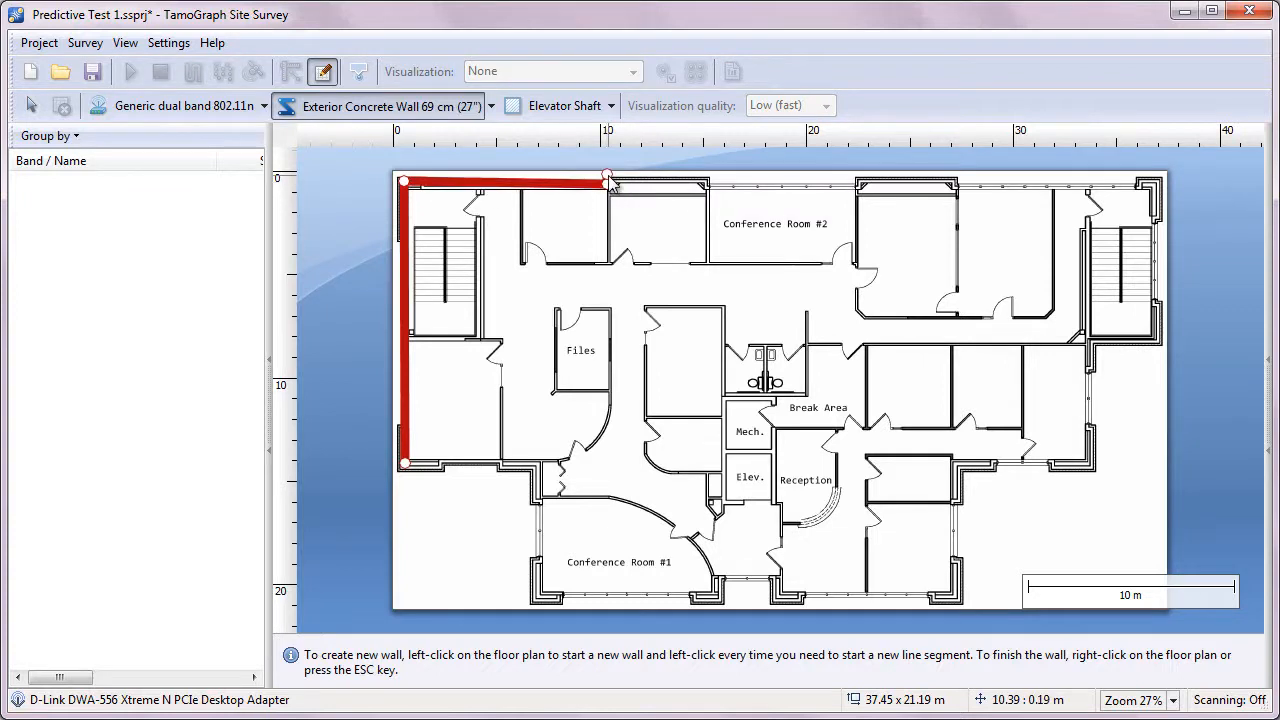
click(704, 182)
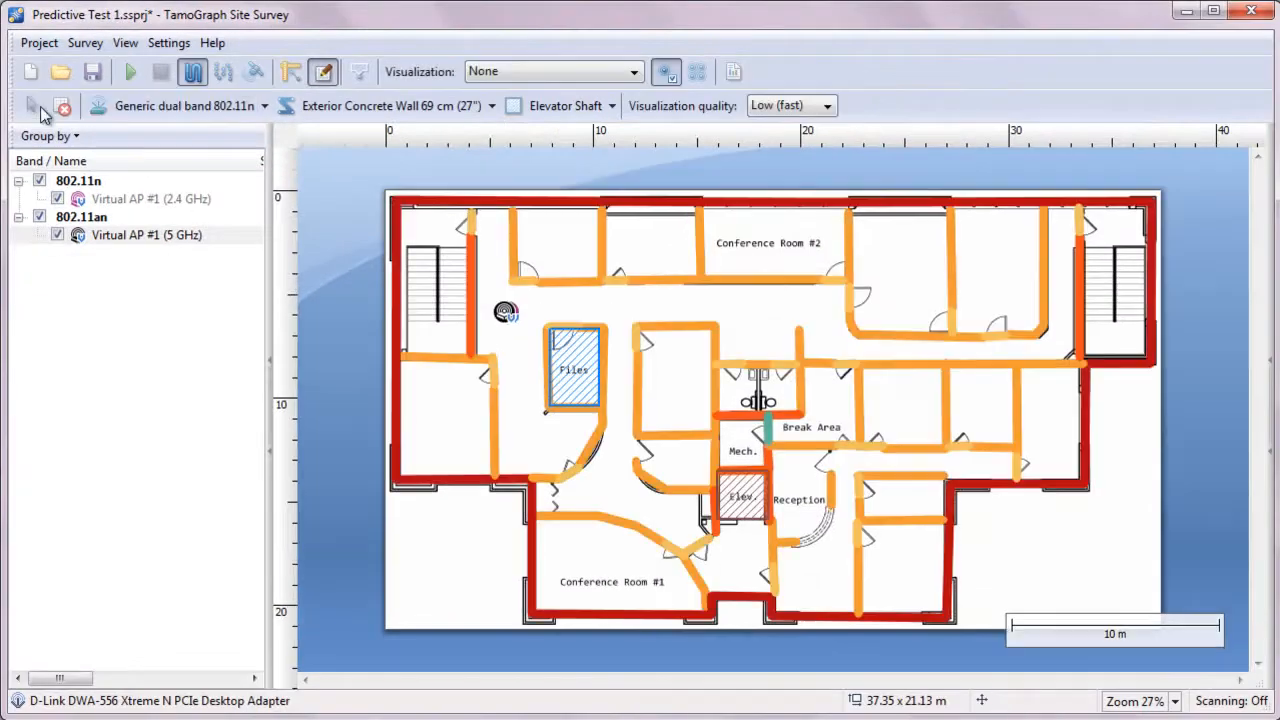
Set the visualization to Signal Level to see predicted signal across the floor.
click(552, 72)
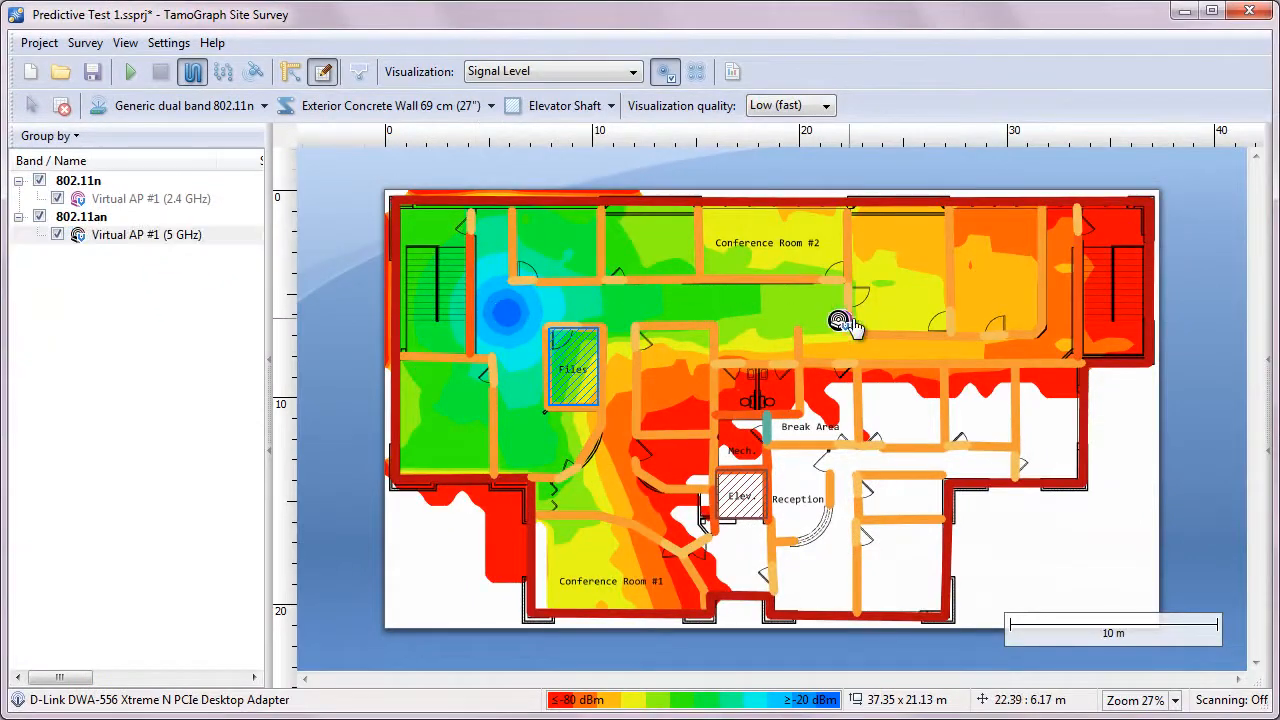
mouse_move(1020, 308)
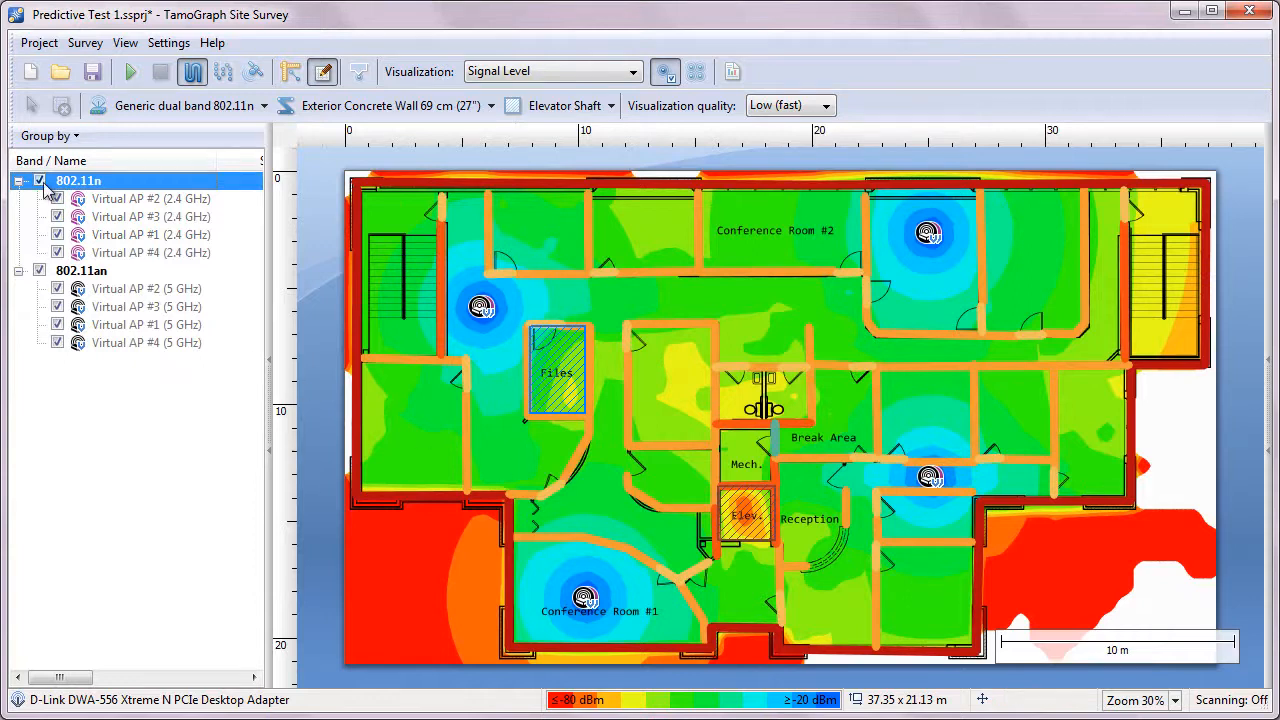
Keep the 2.4 GHz 802.11n radios in the heatmap and exclude the 5 GHz 802.11an radios.
click(40, 180)
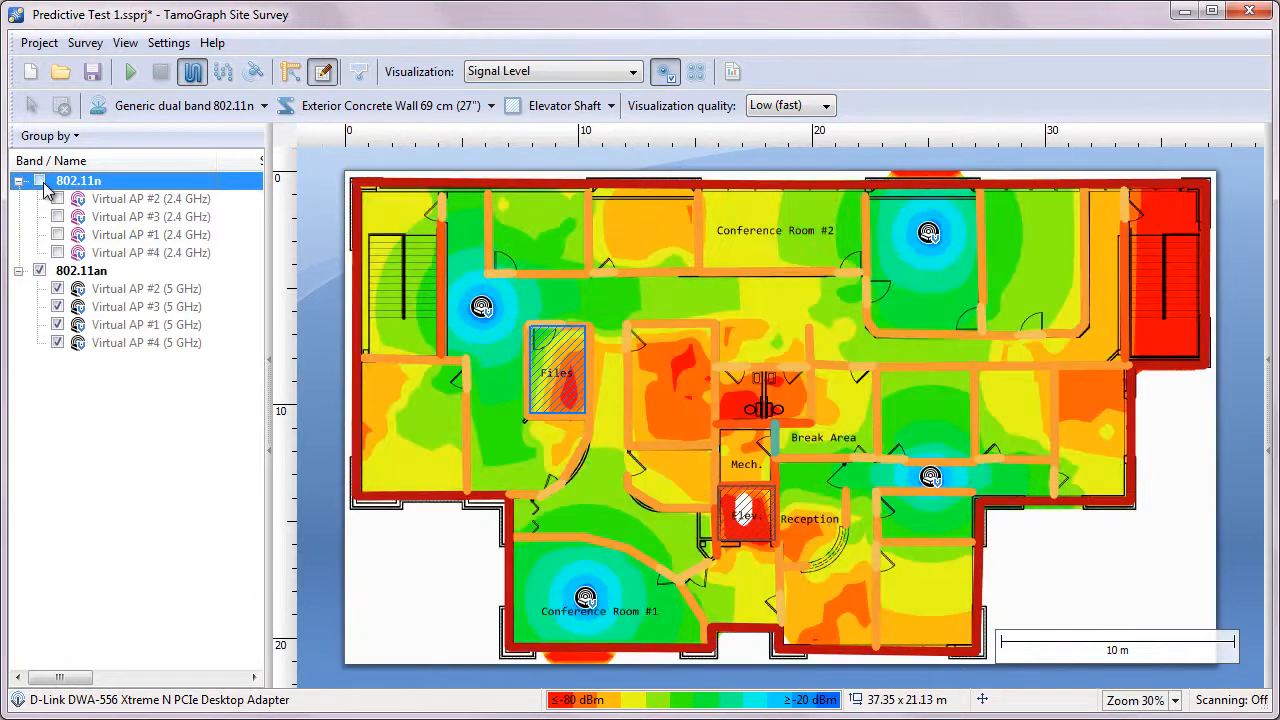
click(40, 180)
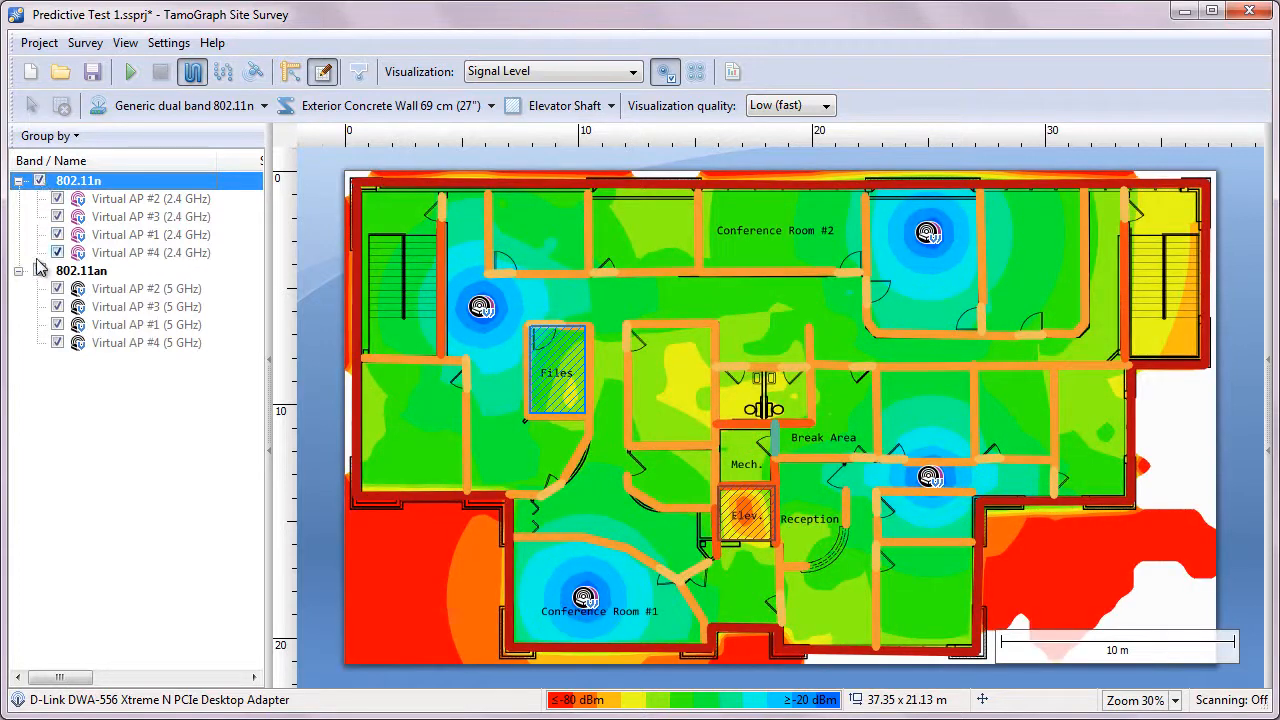
click(40, 272)
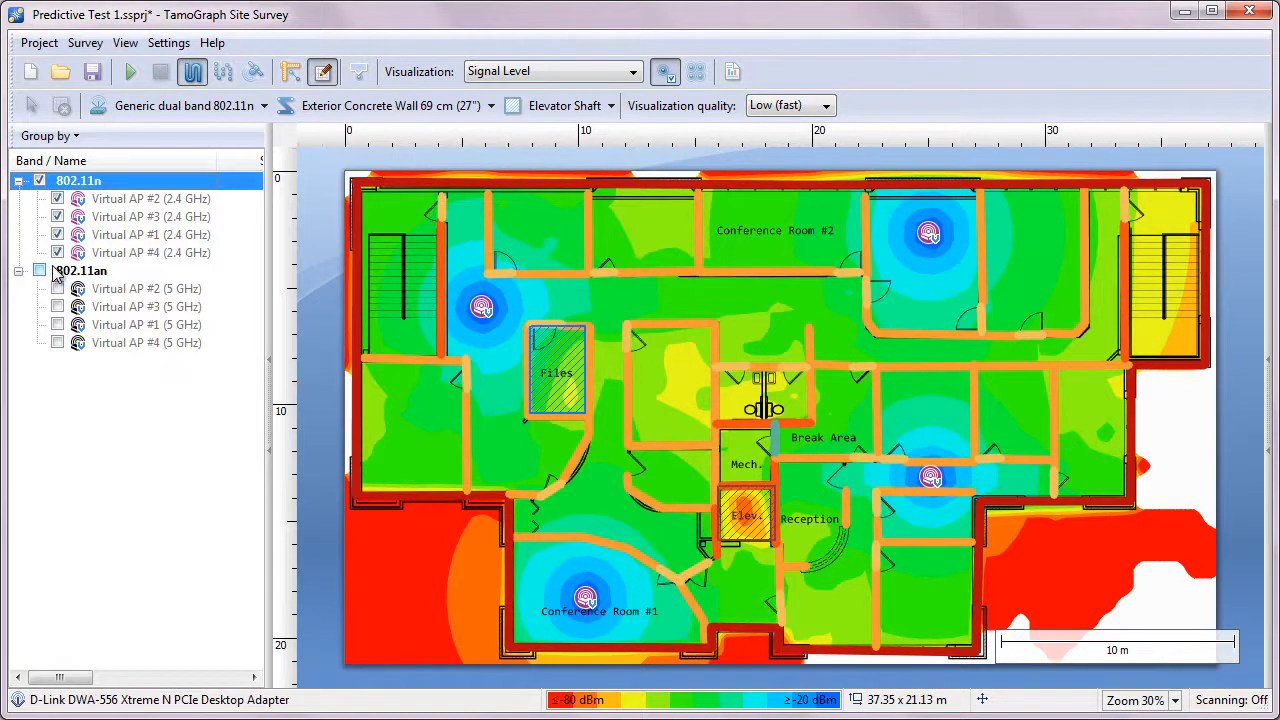
click(552, 72)
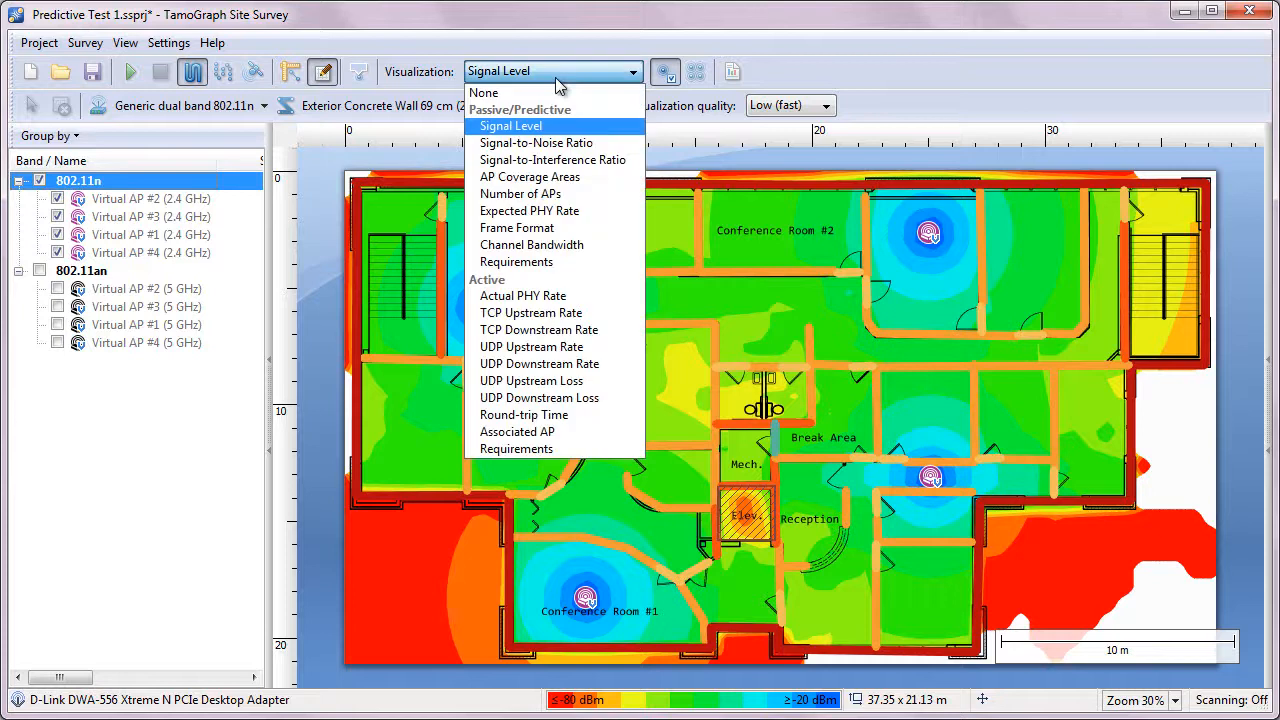
Switch the heatmap visualization to Signal-to-Interference Ratio.
click(552, 160)
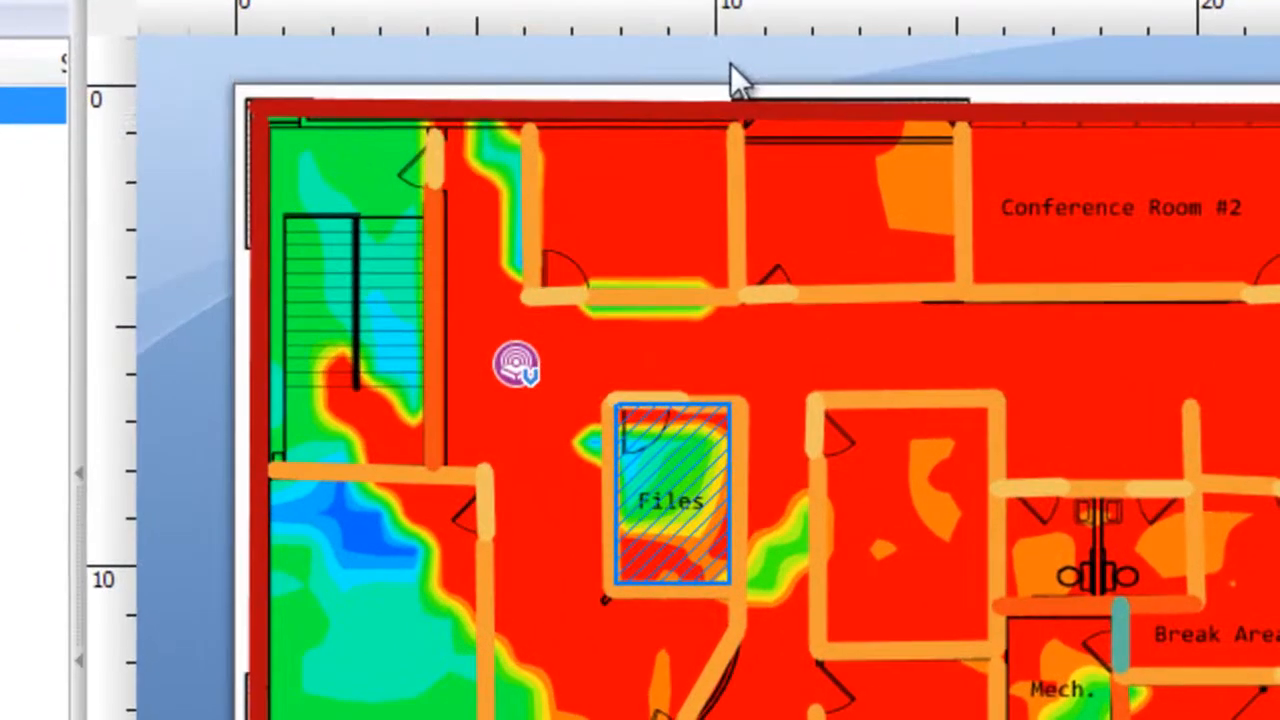
mouse_move(512, 368)
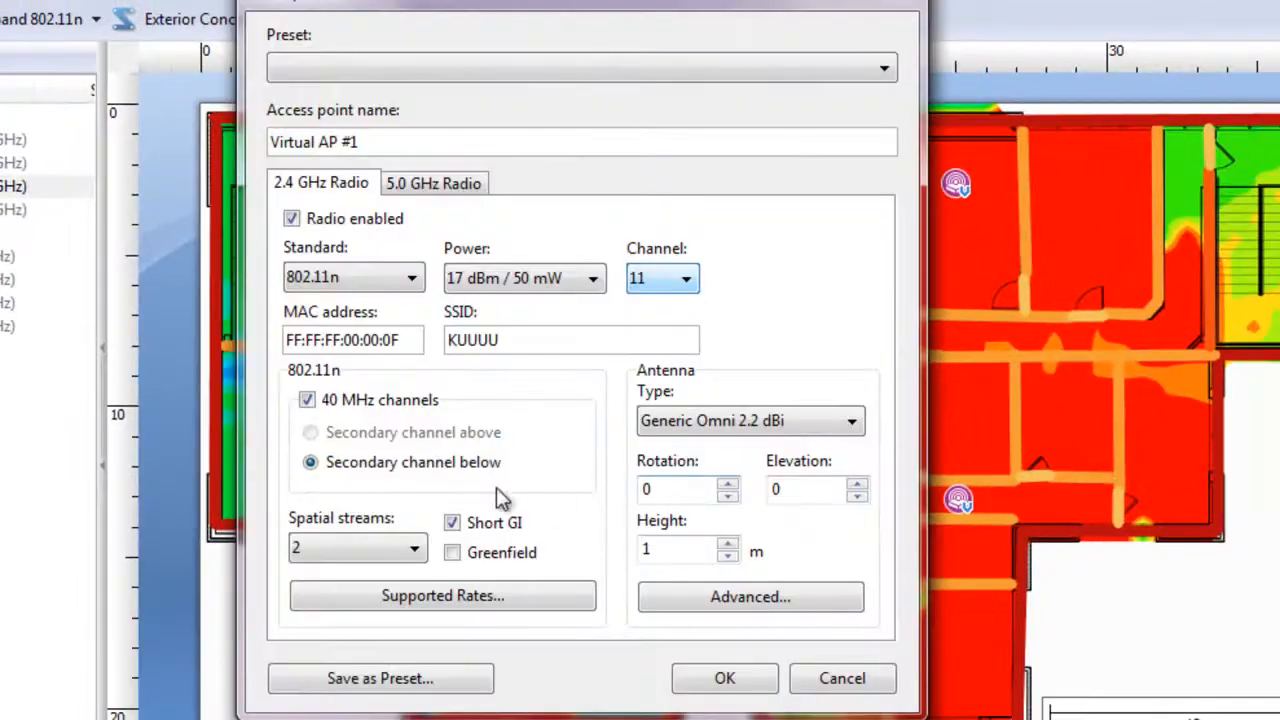
Apply channel 11 to Virtual AP #1 and turn off 40 MHz bonding for Virtual AP #2.
click(308, 400)
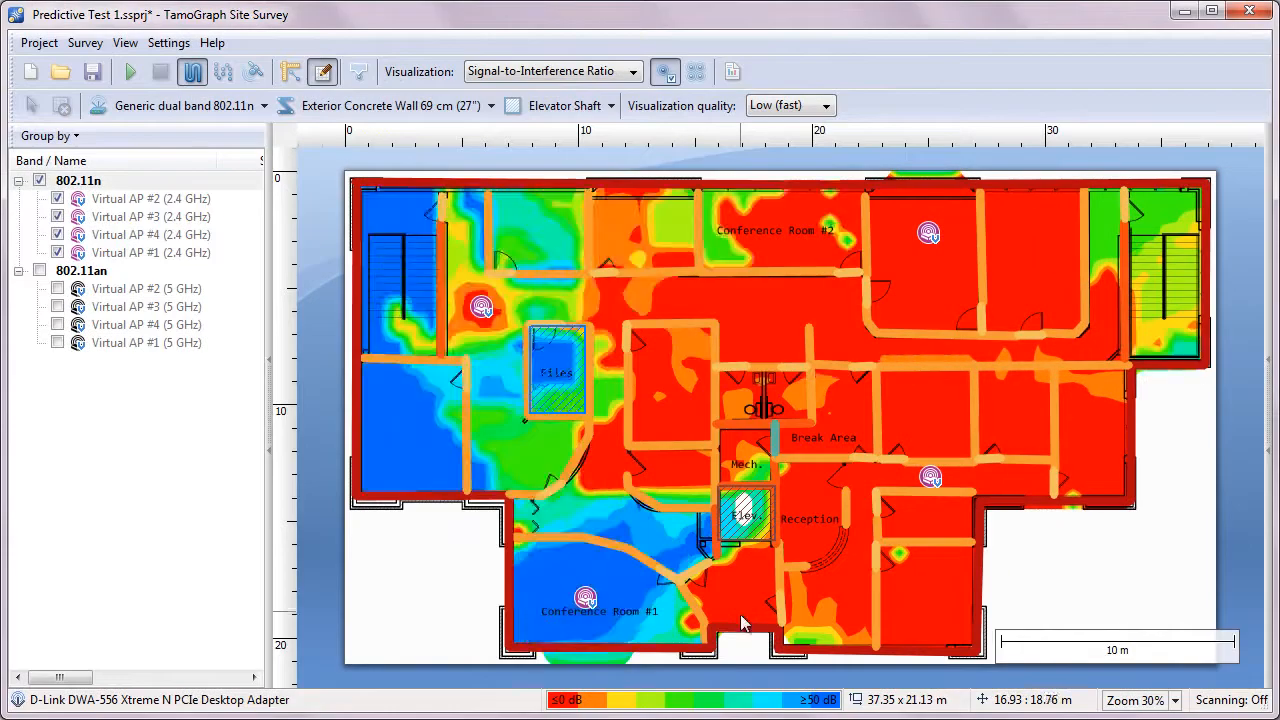
right_click(928, 232)
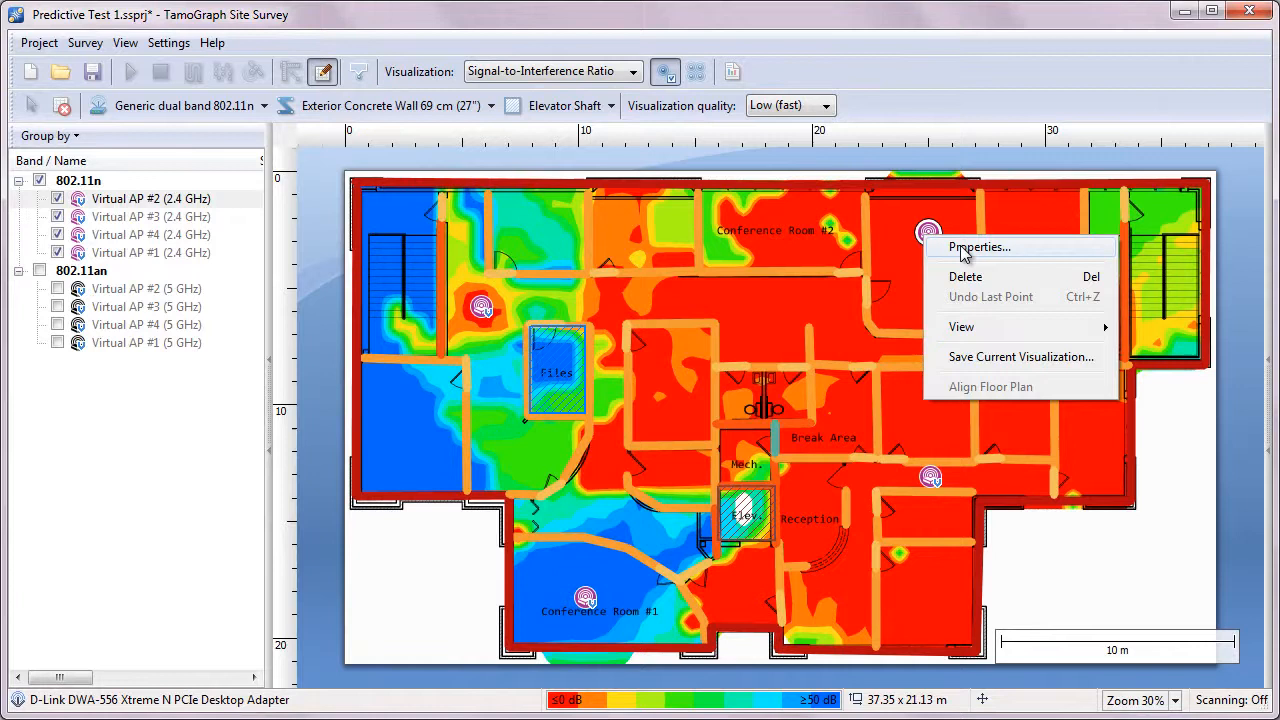
click(978, 248)
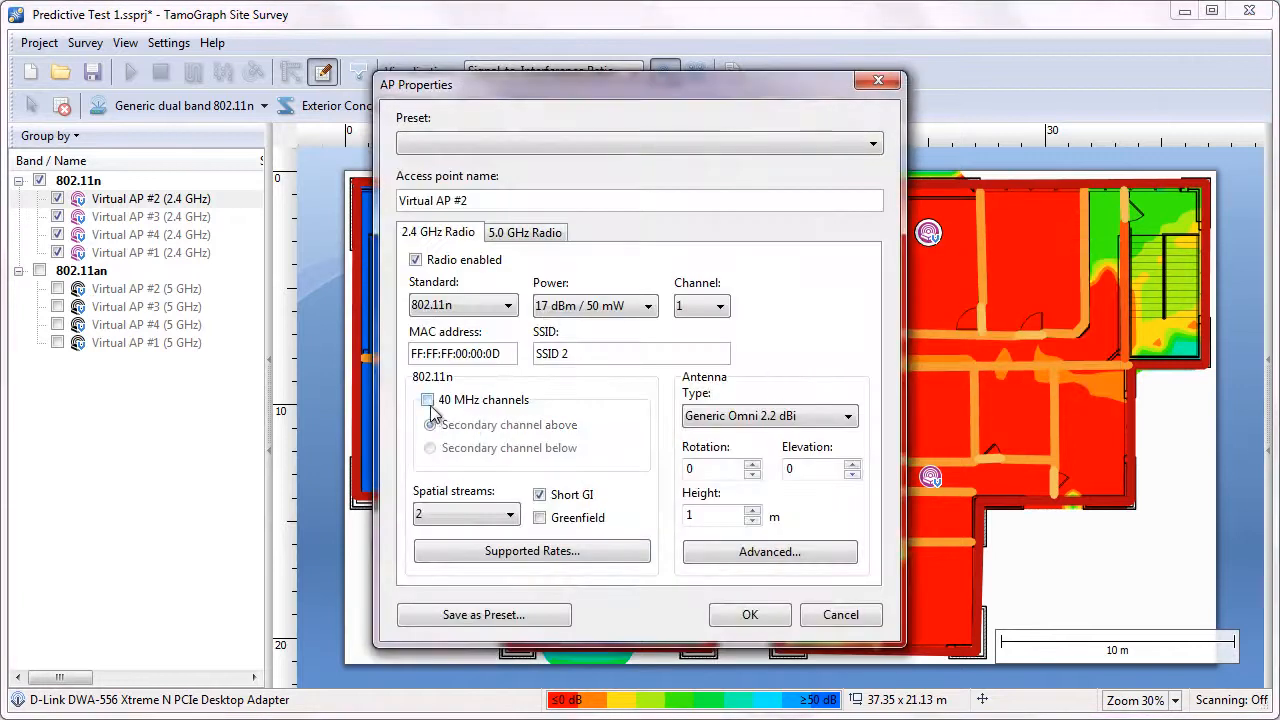
click(748, 614)
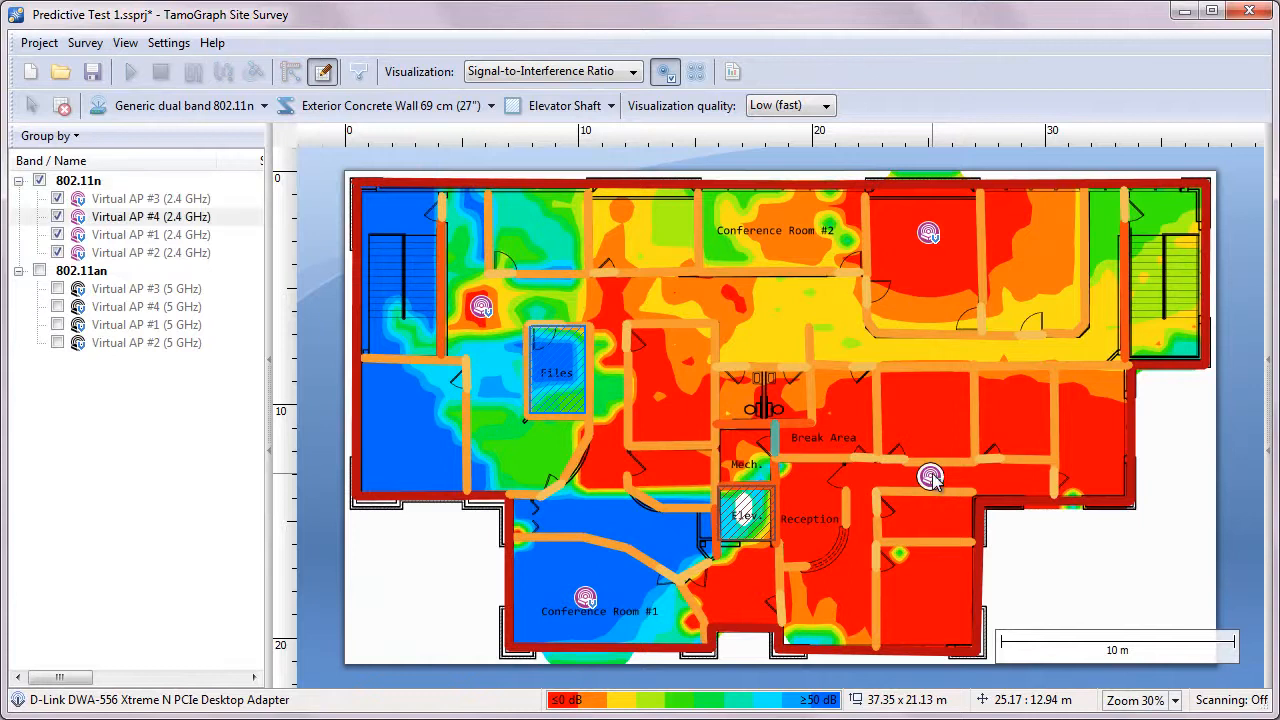
Set Virtual AP #4 to channel 6 and turn off 40 MHz bonding for Virtual AP #3.
double_click(930, 476)
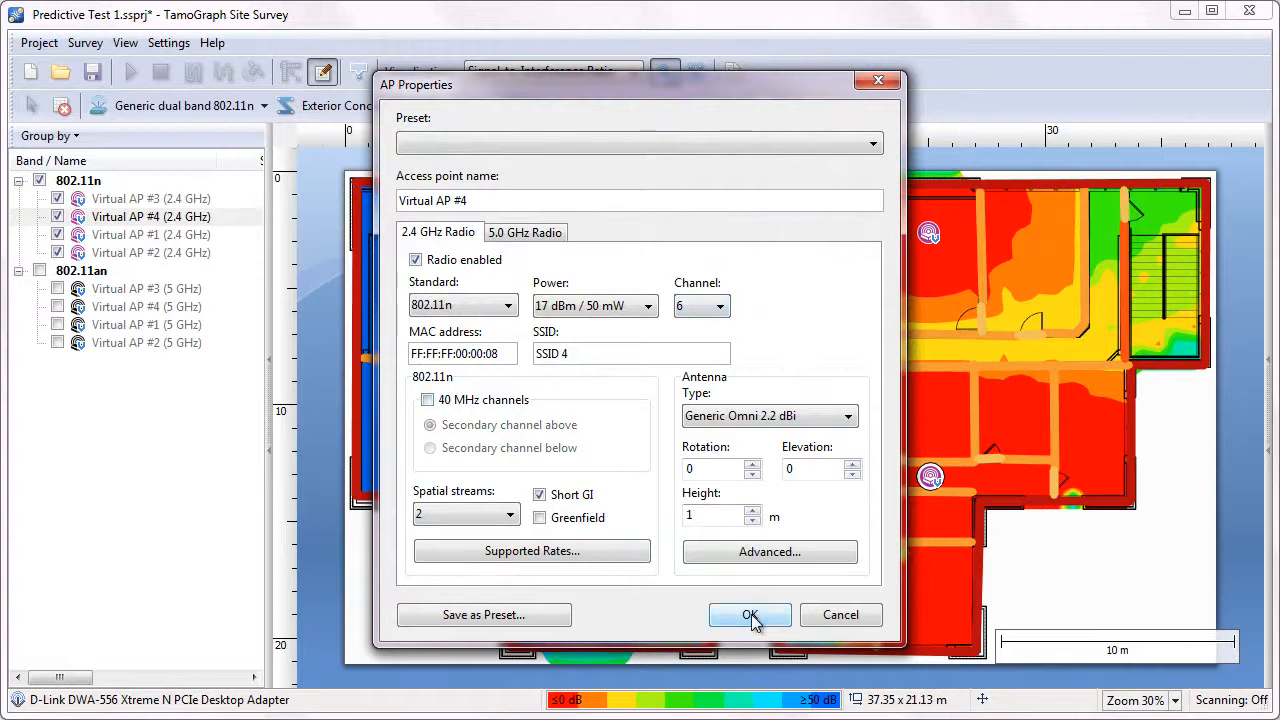
click(750, 614)
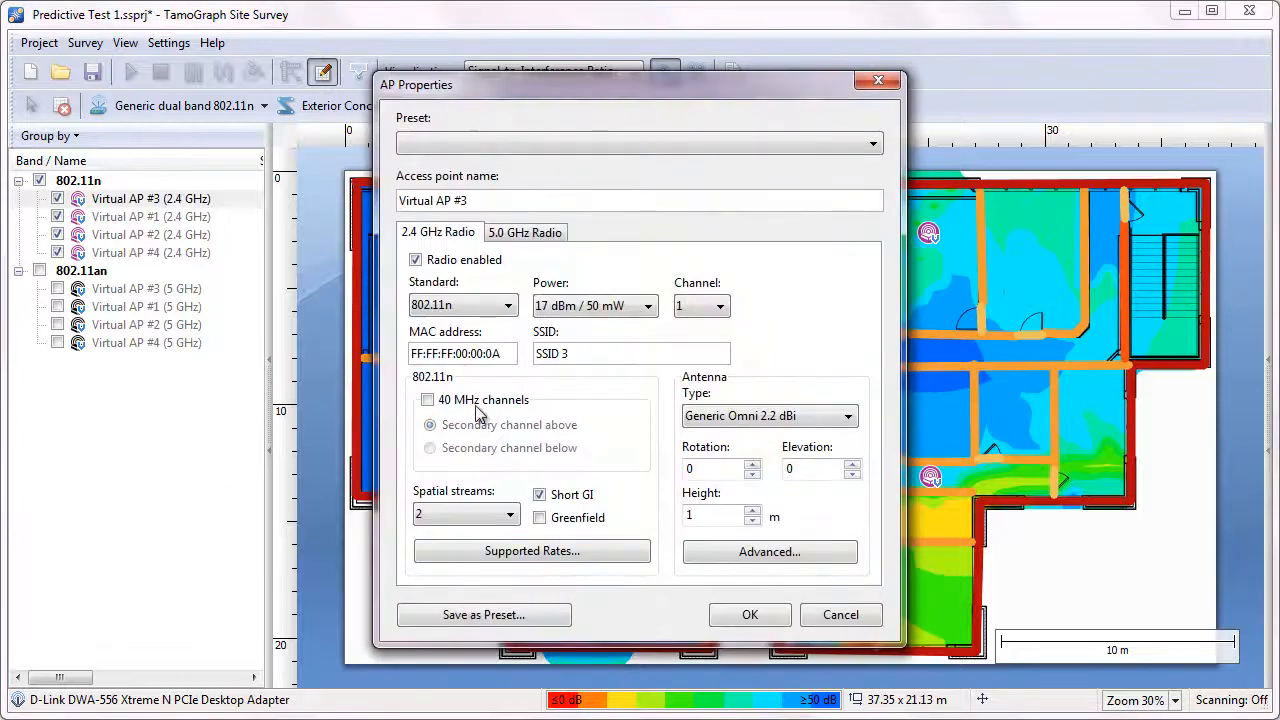
click(748, 614)
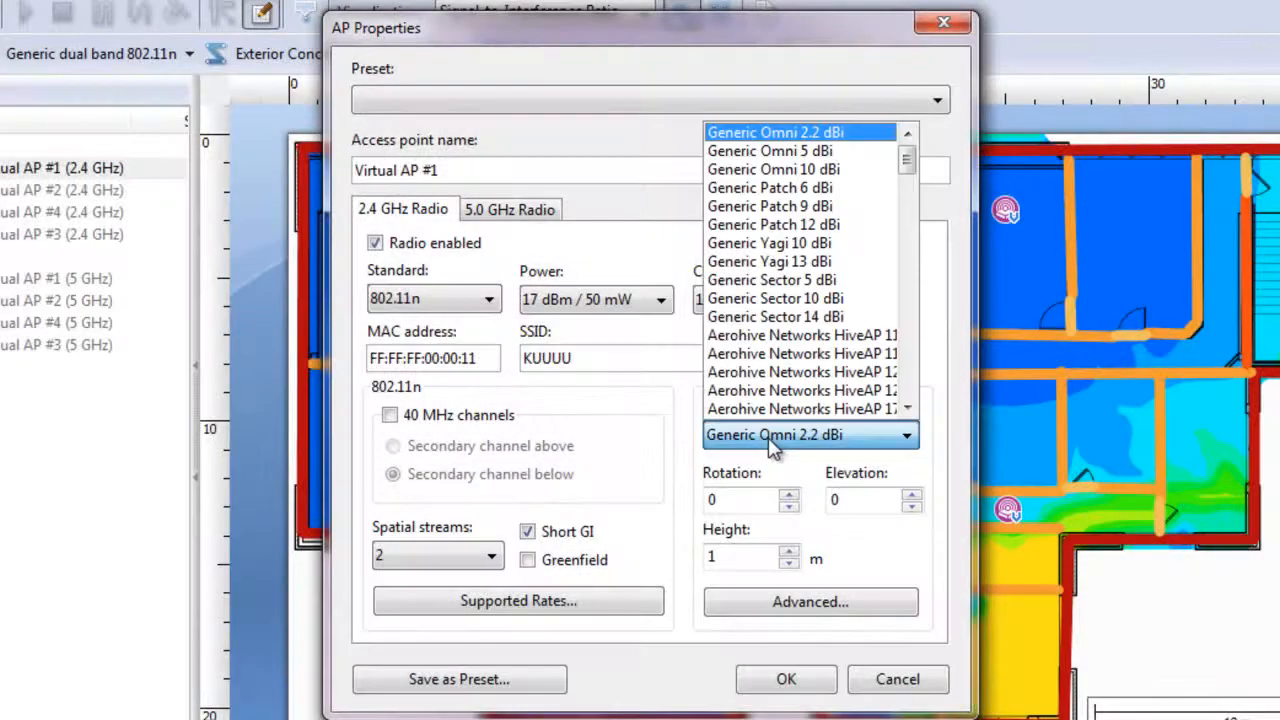
Give Virtual AP #1 a Generic Yagi 10 dBi antenna and apply it.
click(768, 242)
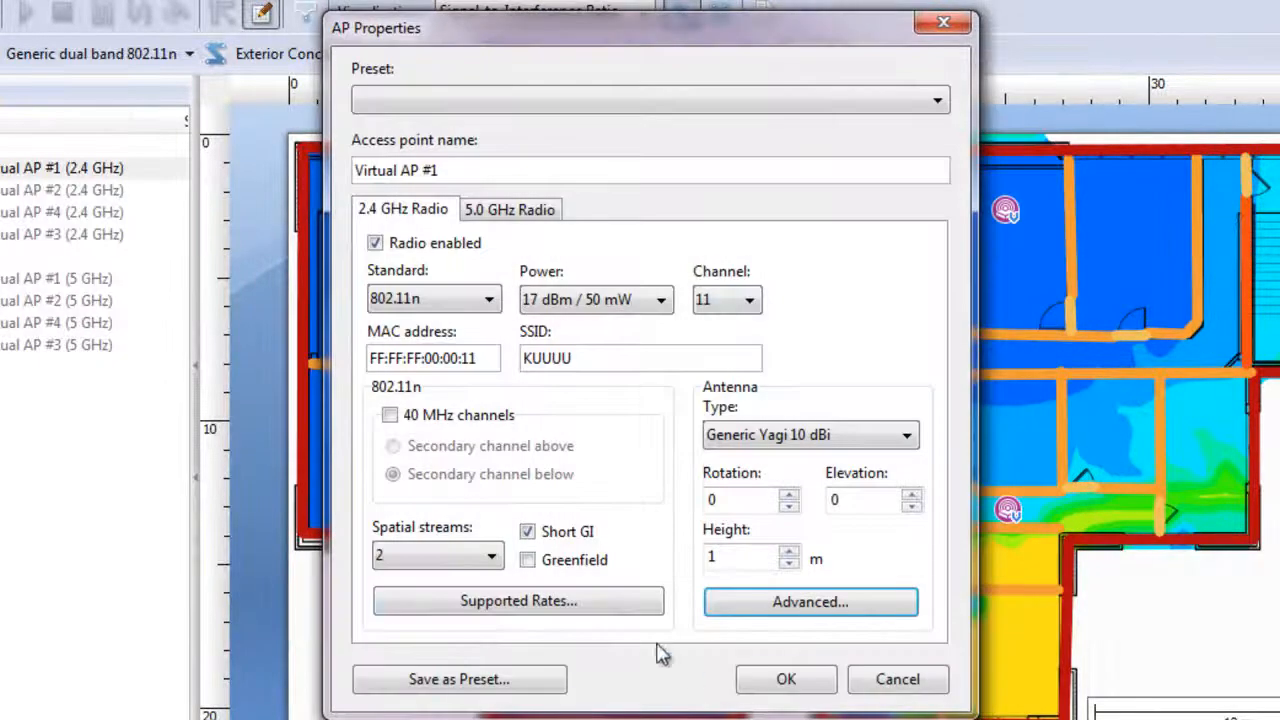
click(518, 600)
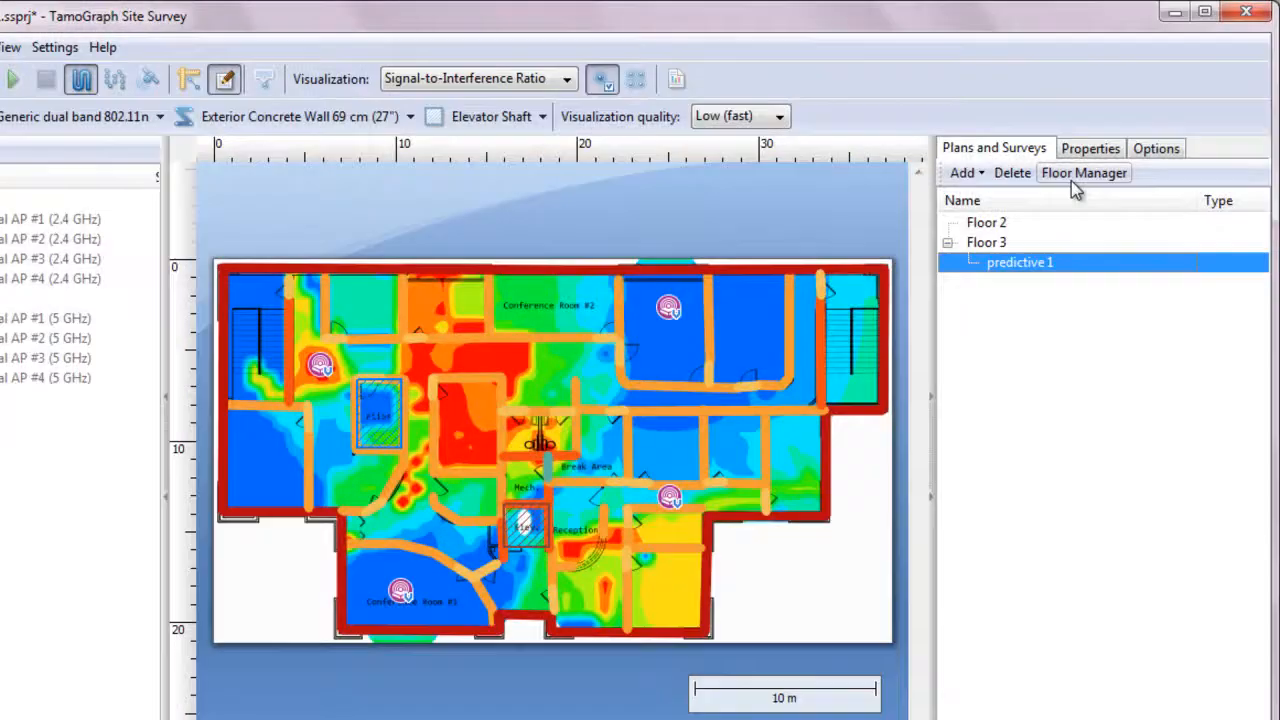
Start generating a survey report and view the available output formats (PDF, HTML, KMZ).
click(1084, 172)
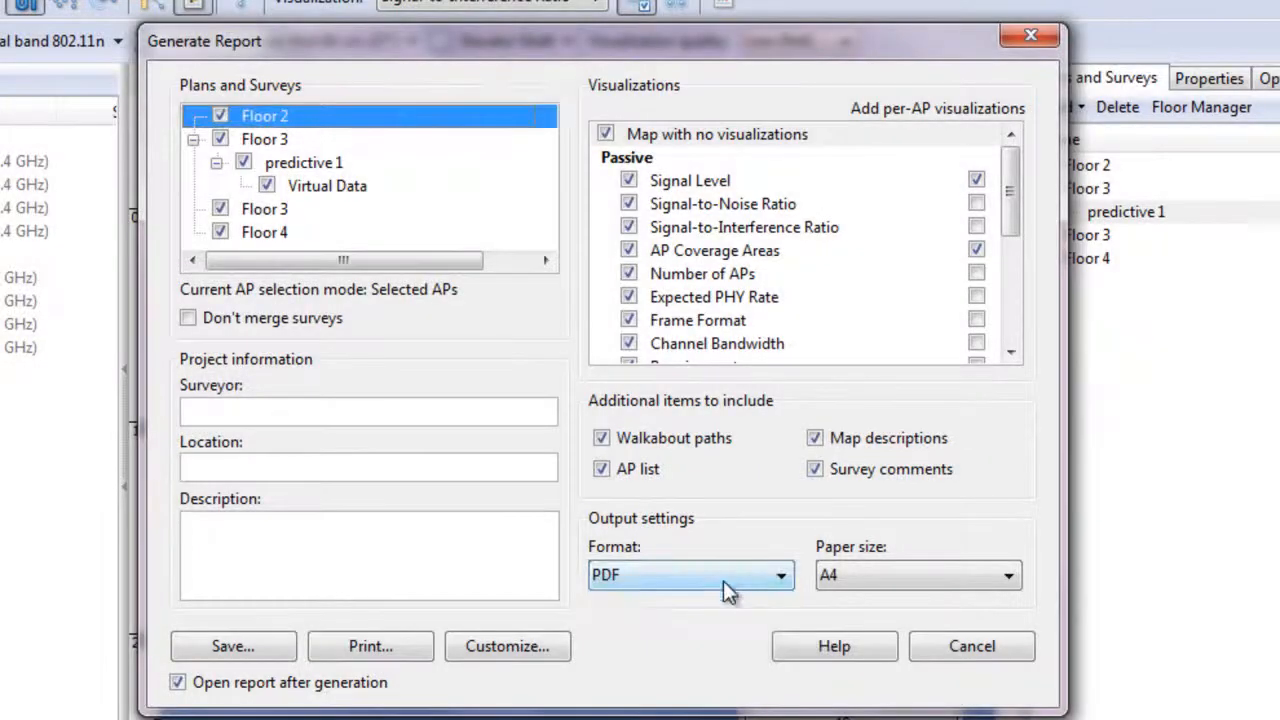
click(690, 576)
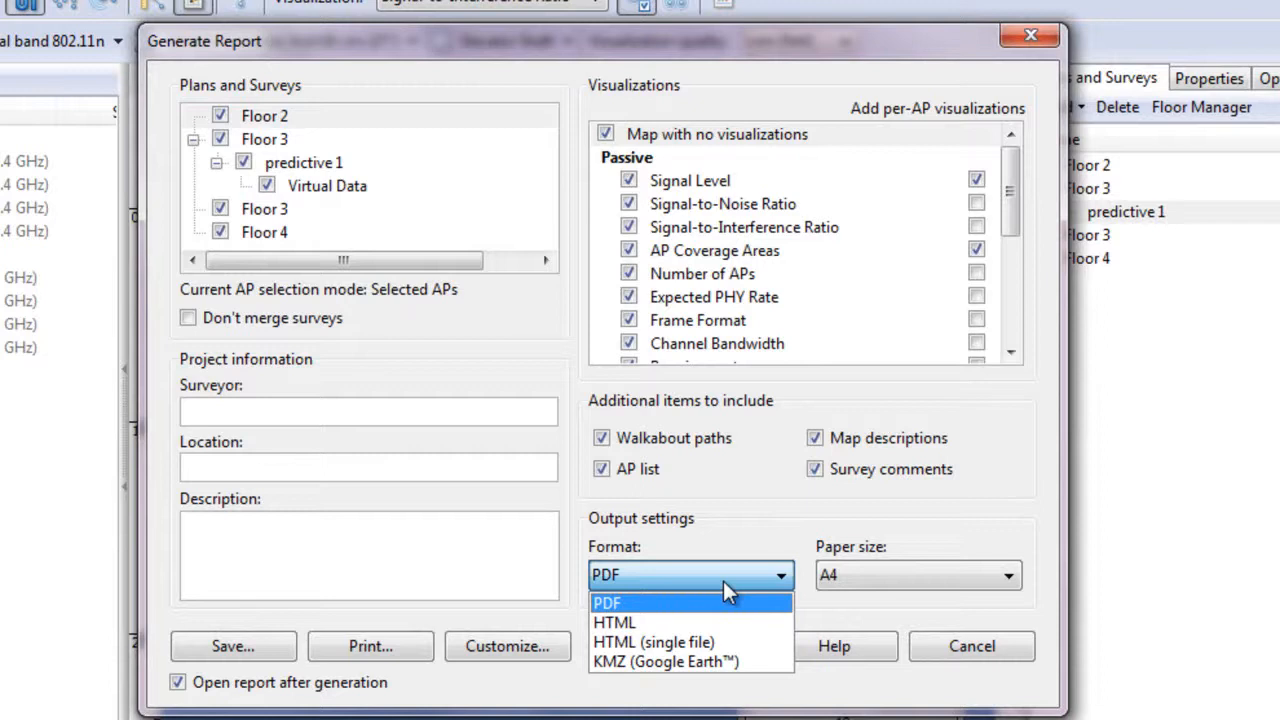